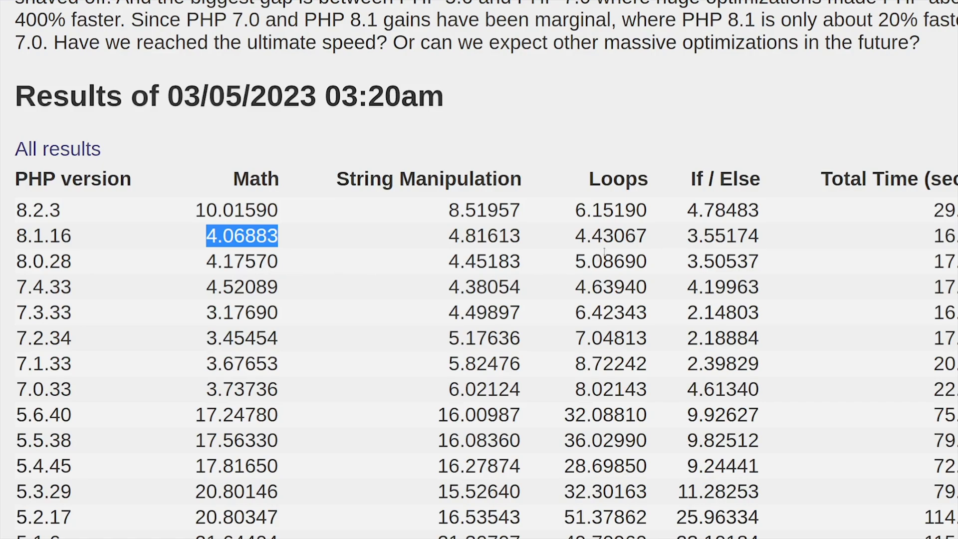
# Review the PHP 8.2 release page, then check the Apache version with apache2 -v.
pyautogui.click(690, 236)
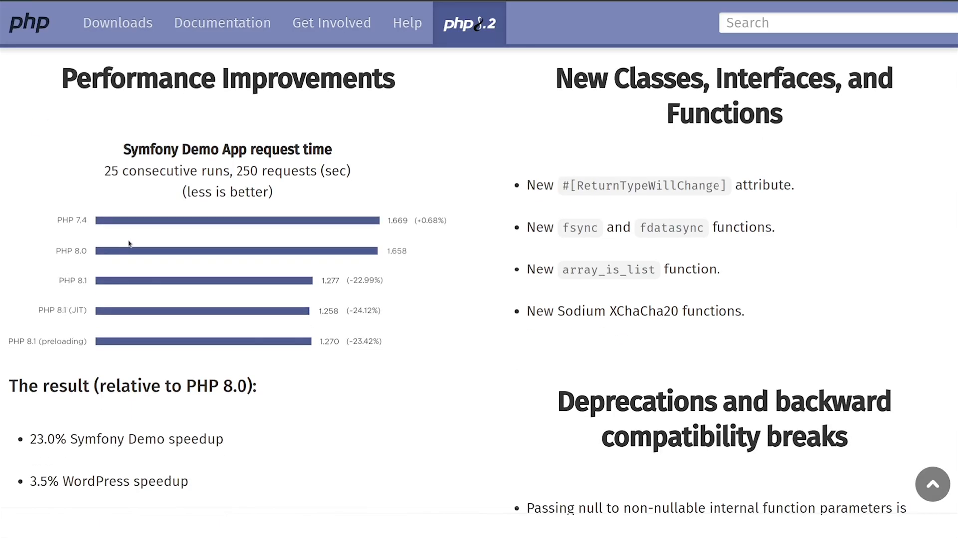
pyautogui.moveTo(255, 282)
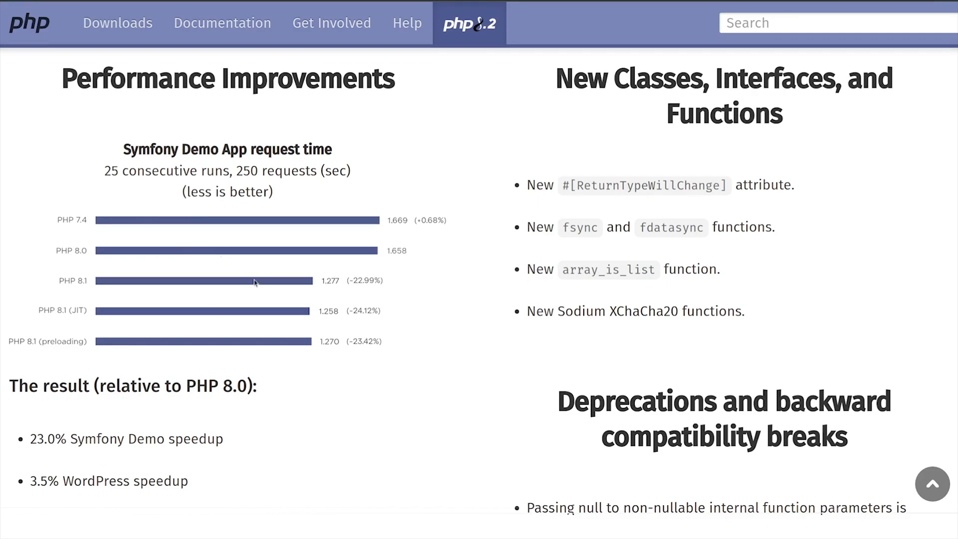
pyautogui.moveTo(358, 330)
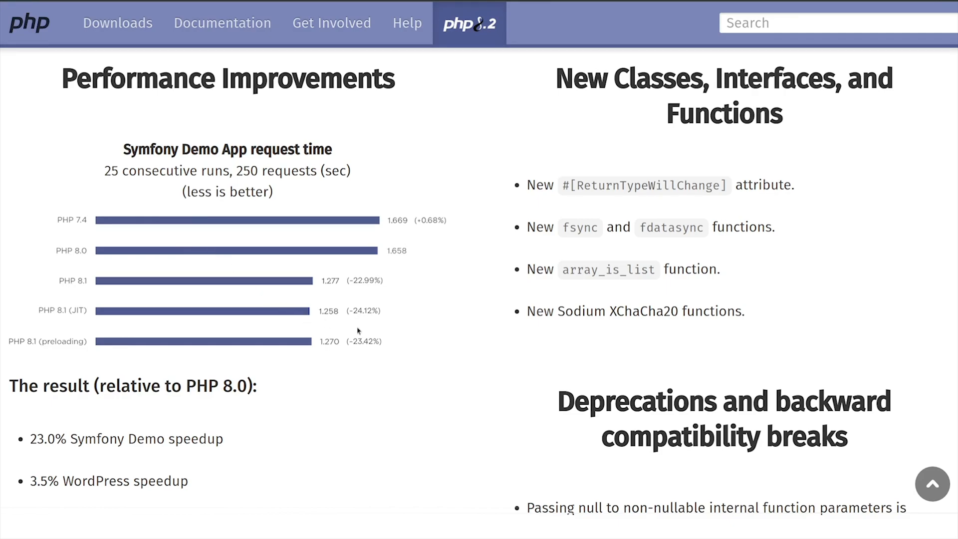
pyautogui.scroll(-3)
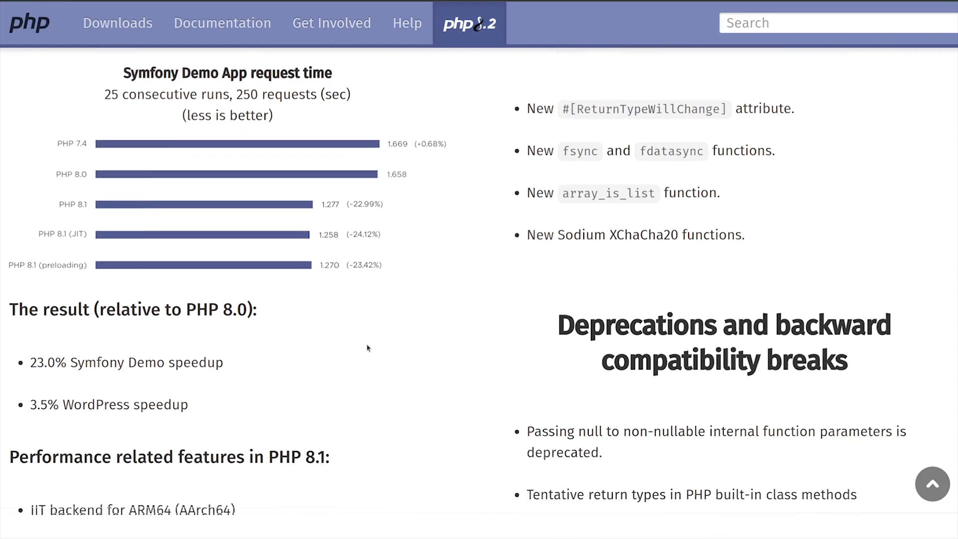
pyautogui.scroll(-3)
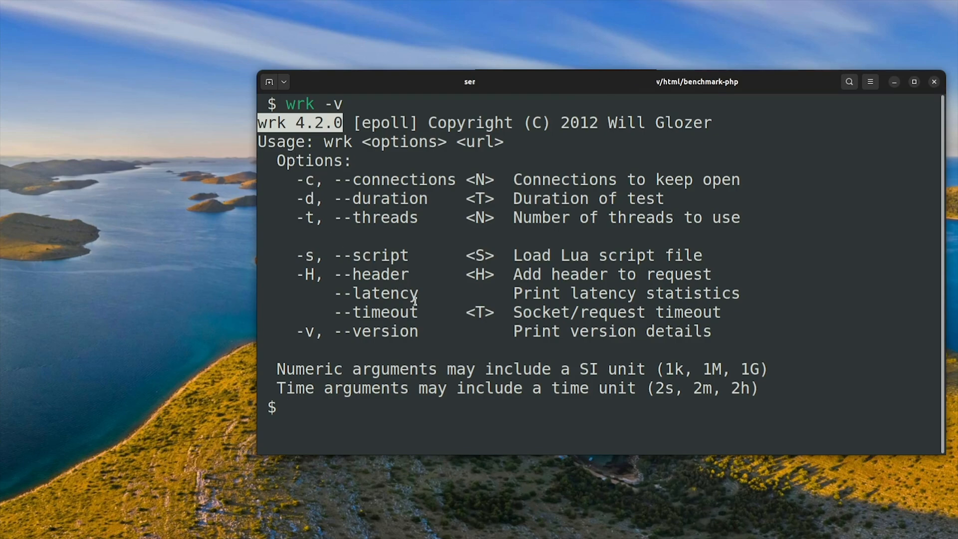
pyautogui.write('apache2 -v')
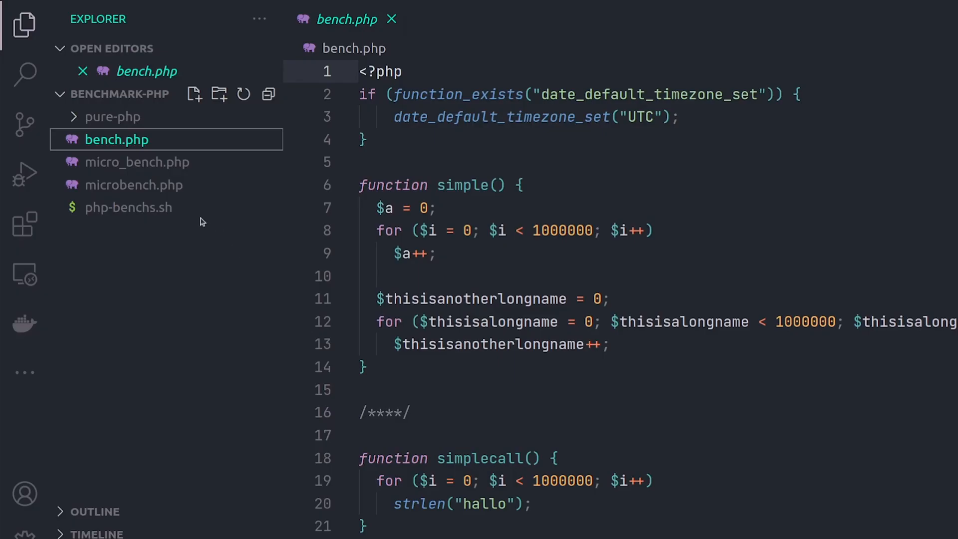
pyautogui.moveTo(157, 152)
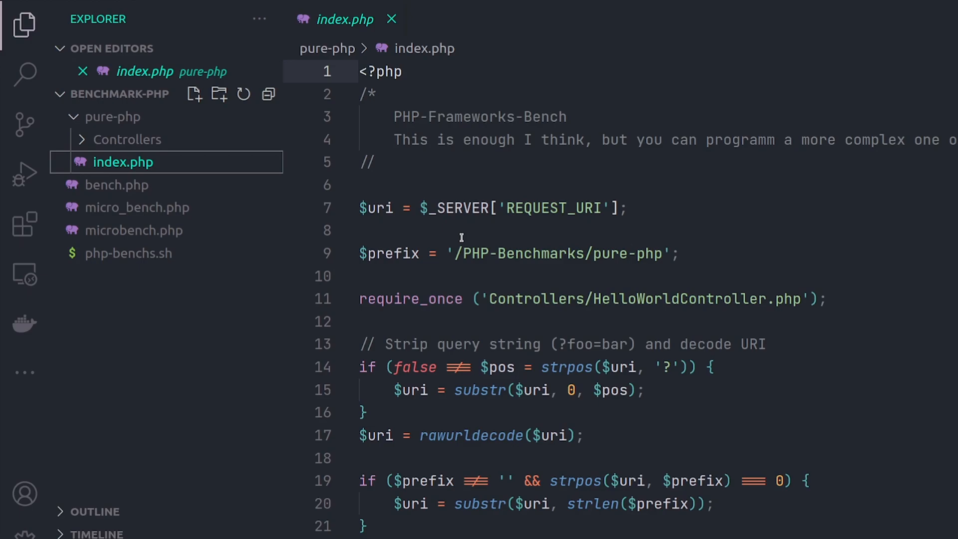
pyautogui.moveTo(525, 133)
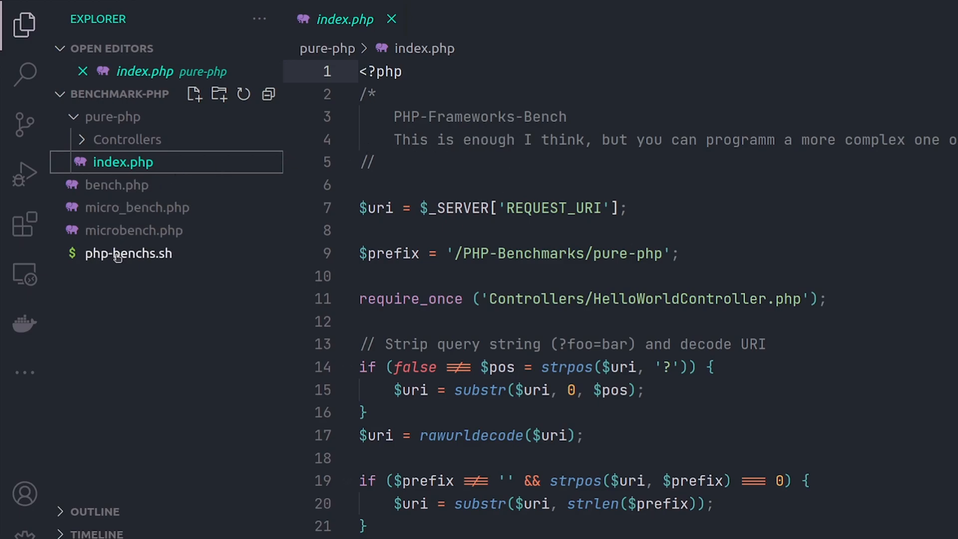
# Open php-benchs.sh from the benchmark-php project Explorer.
pyautogui.doubleClick(127, 253)
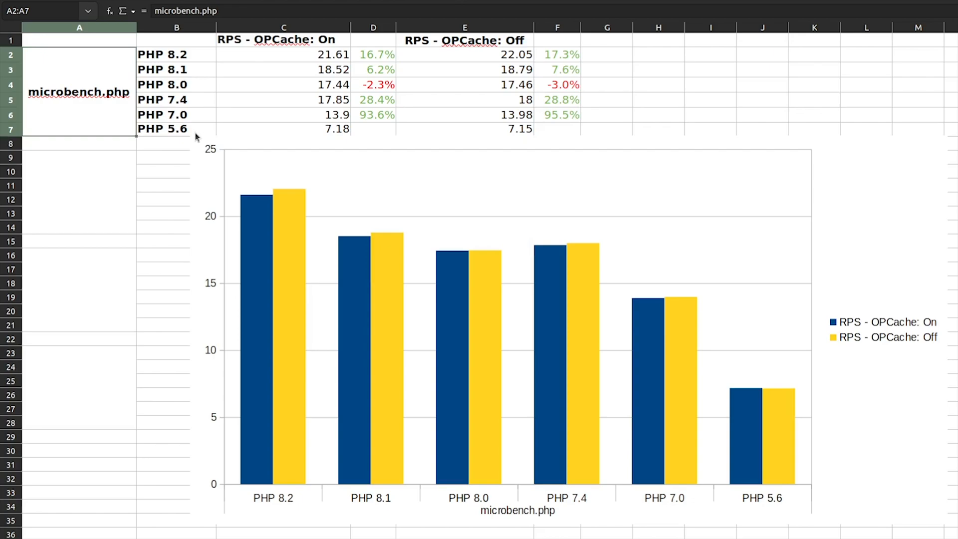
pyautogui.moveTo(192, 140)
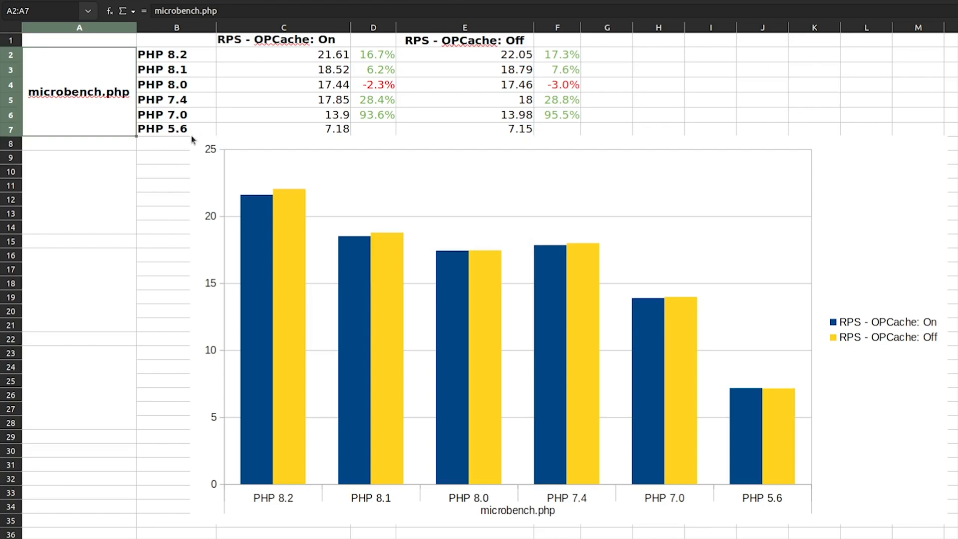
pyautogui.moveTo(190, 141)
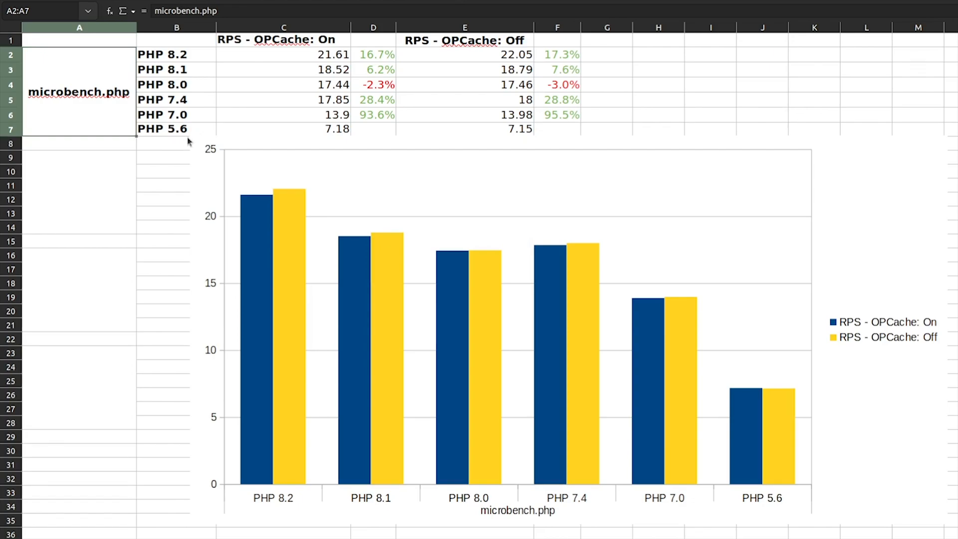
pyautogui.moveTo(659, 216)
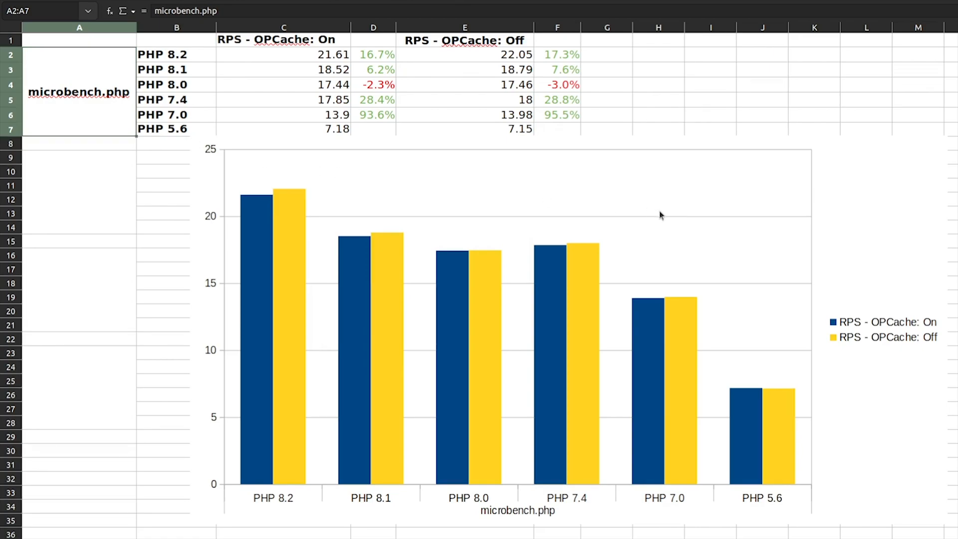
pyautogui.moveTo(691, 359)
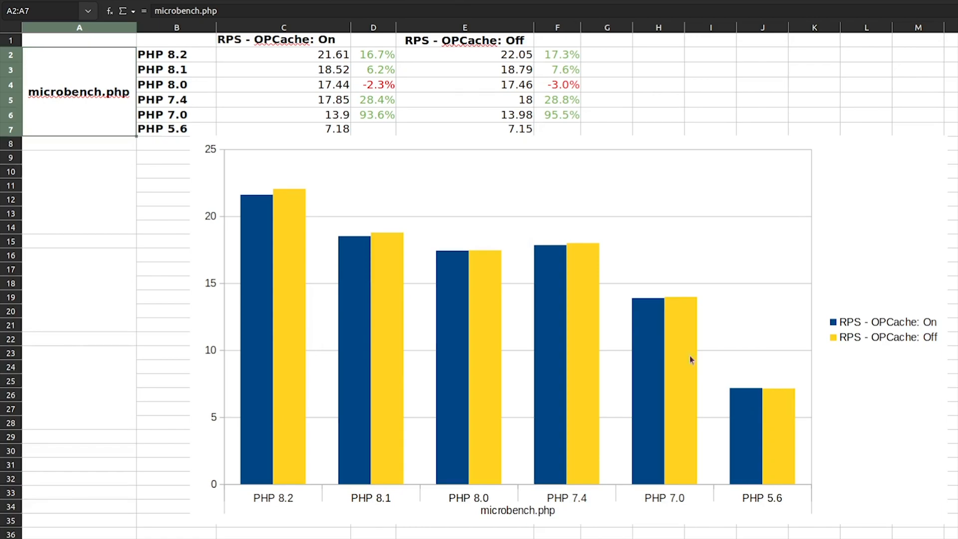
pyautogui.moveTo(581, 261)
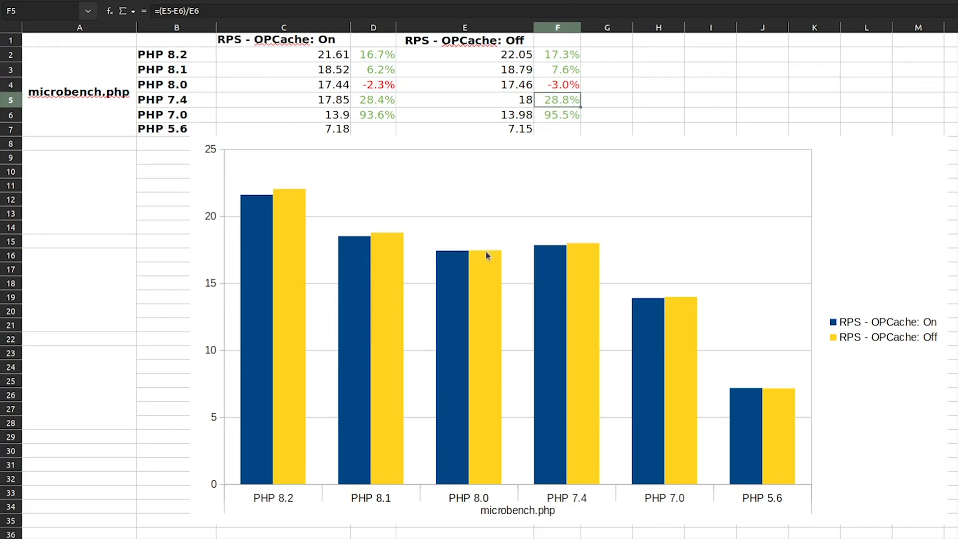
pyautogui.moveTo(493, 263)
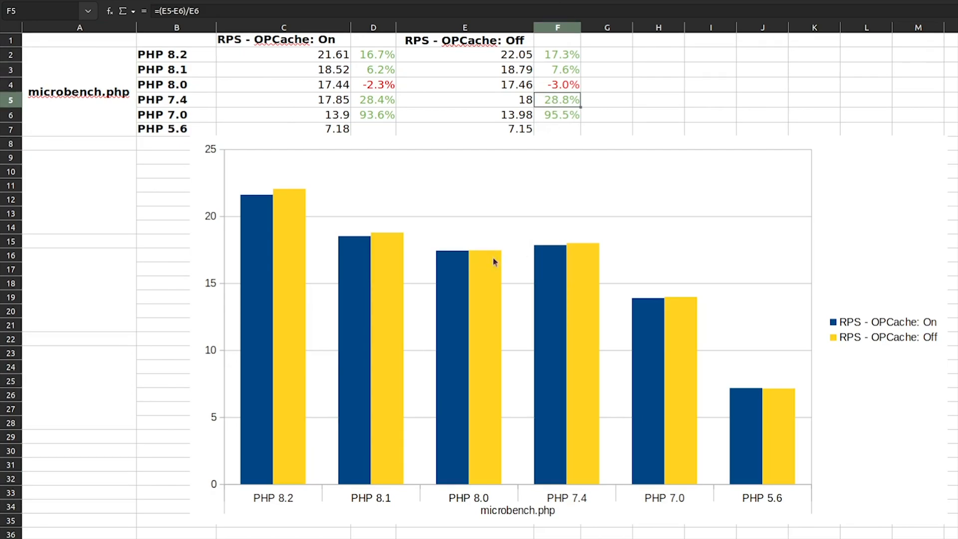
pyautogui.moveTo(480, 264)
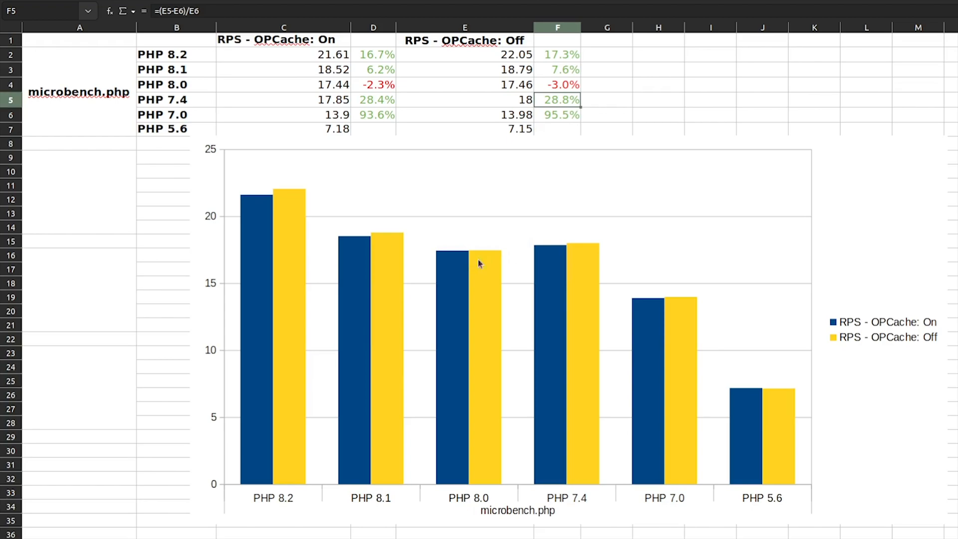
pyautogui.moveTo(392, 250)
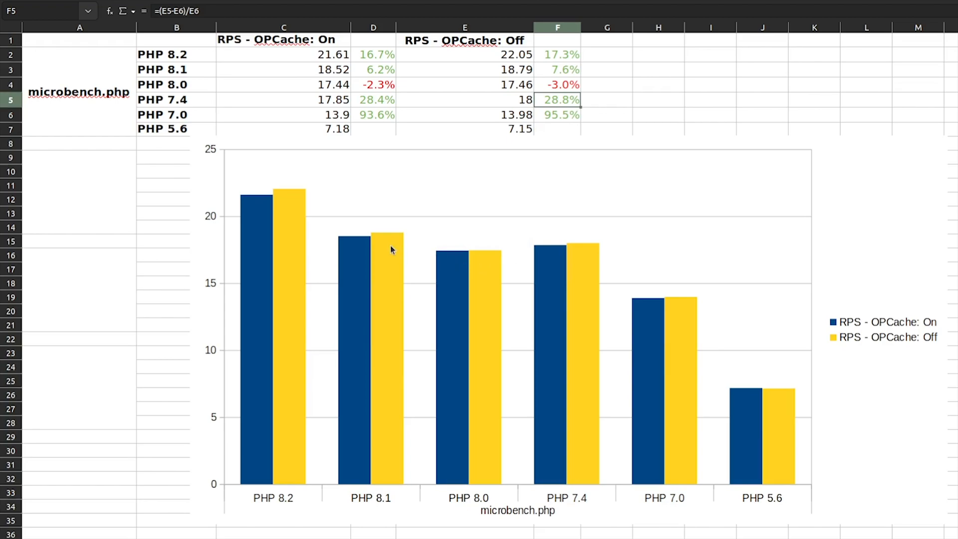
pyautogui.moveTo(552, 67)
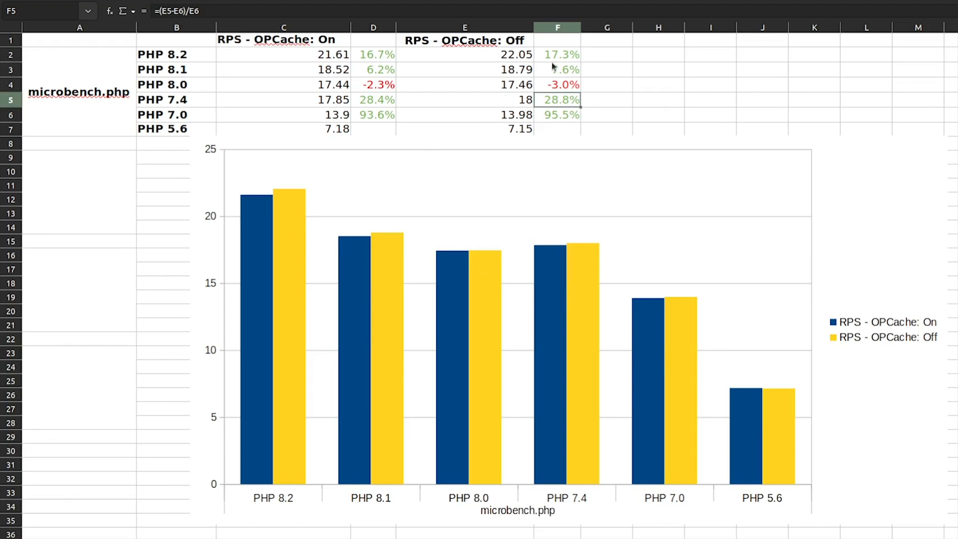
pyautogui.click(557, 55)
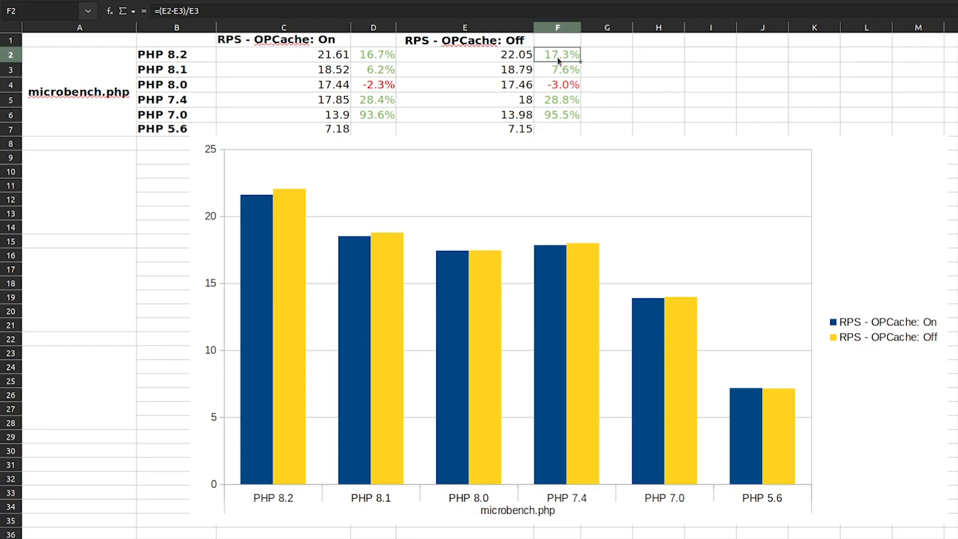
pyautogui.moveTo(387, 226)
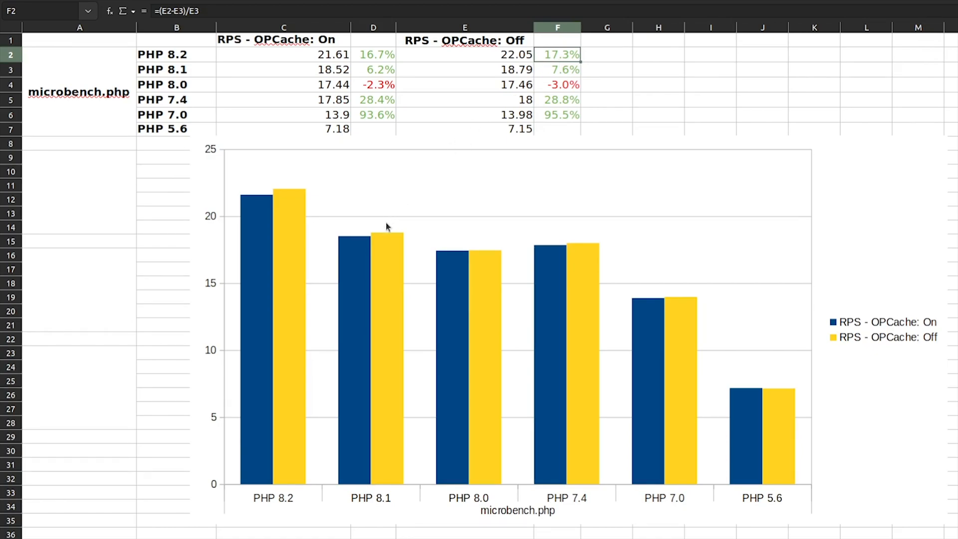
pyautogui.moveTo(394, 250)
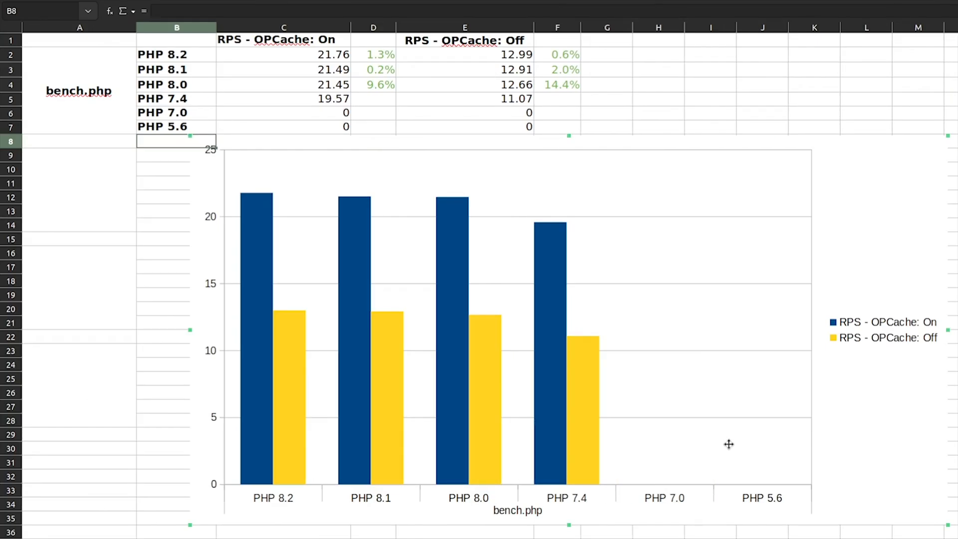
pyautogui.moveTo(729, 463)
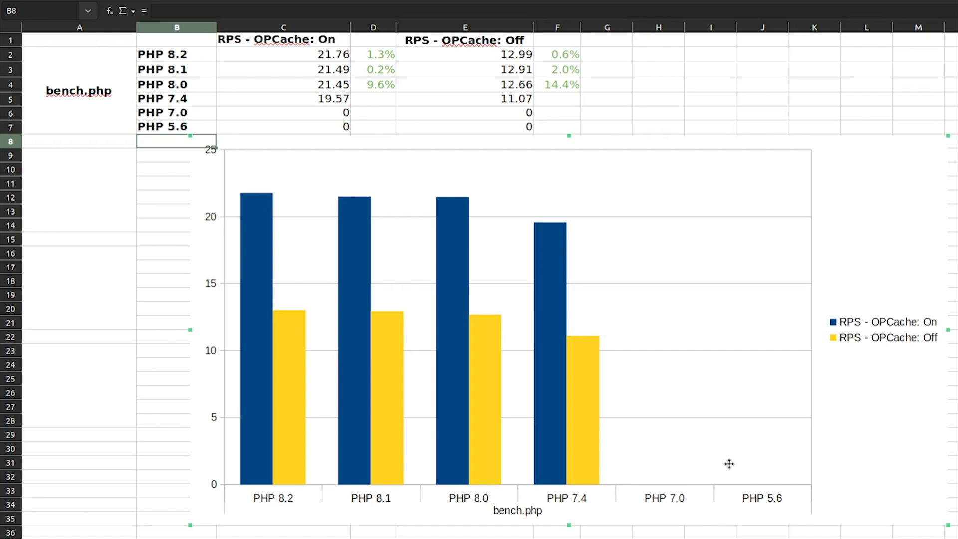
pyautogui.moveTo(725, 499)
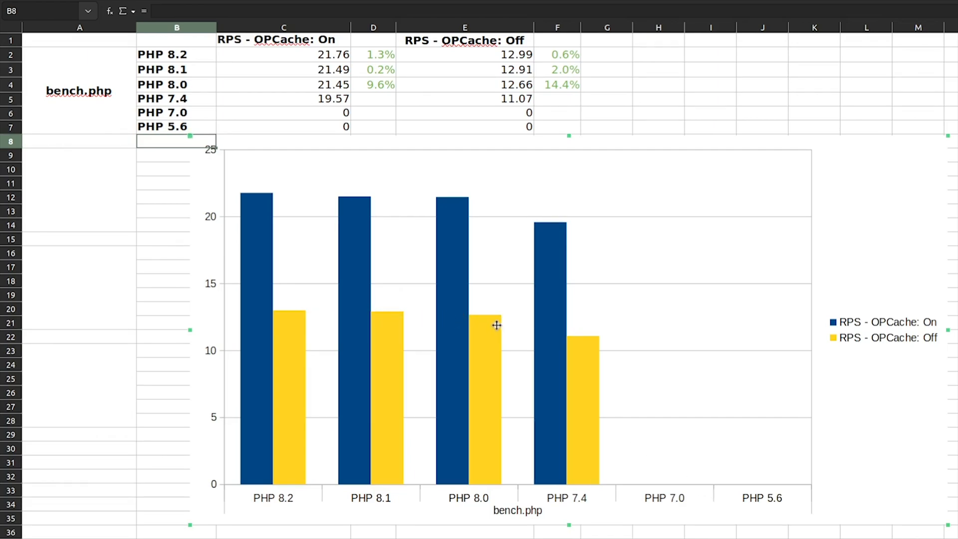
pyautogui.click(557, 84)
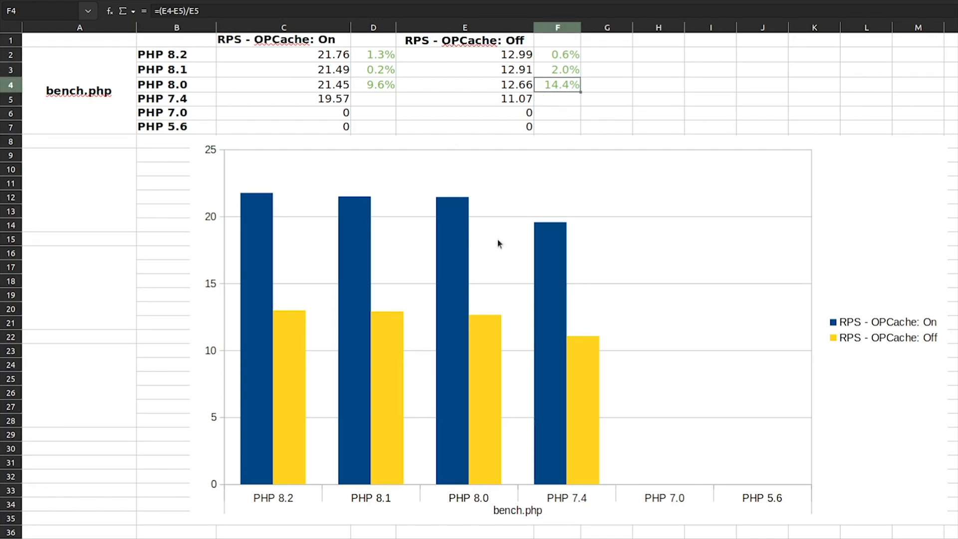
pyautogui.moveTo(524, 254)
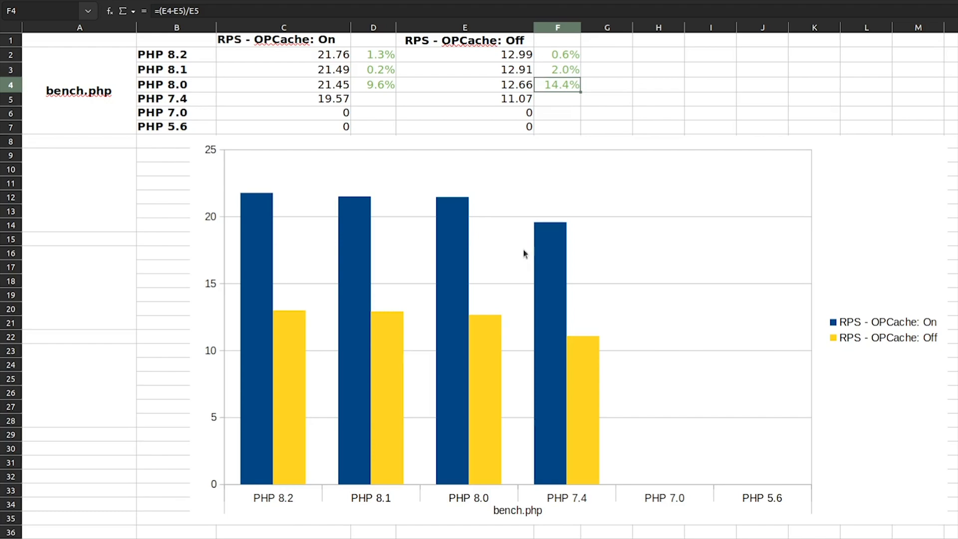
pyautogui.moveTo(380, 335)
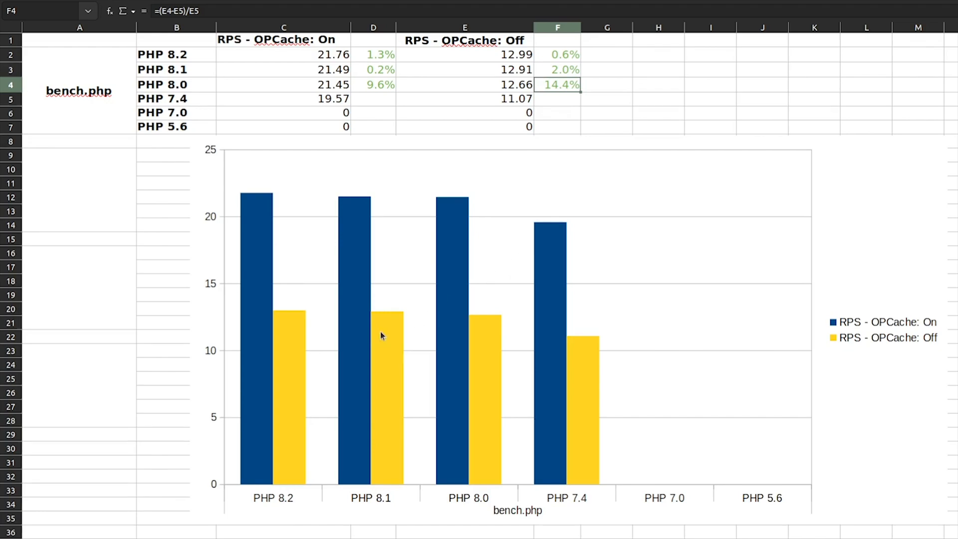
pyautogui.click(176, 84)
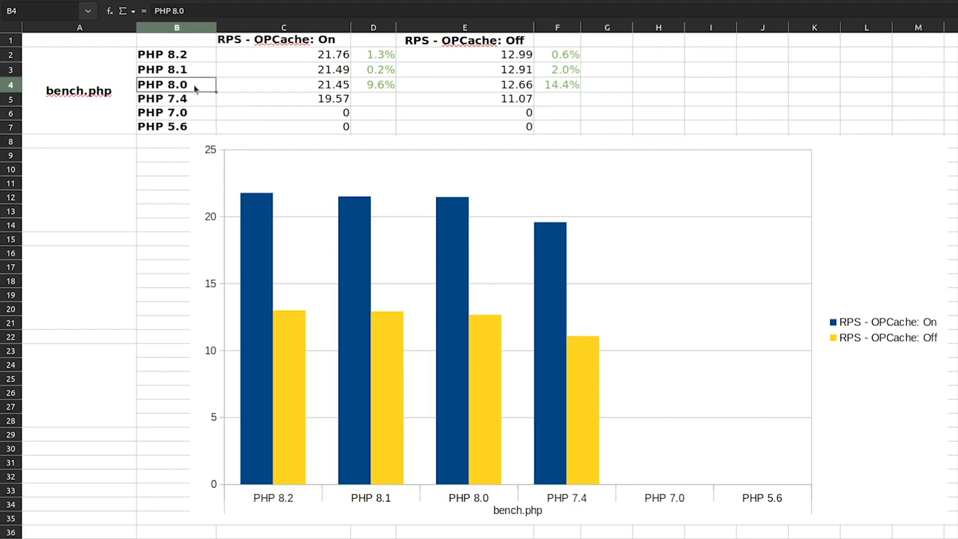
pyautogui.moveTo(357, 59)
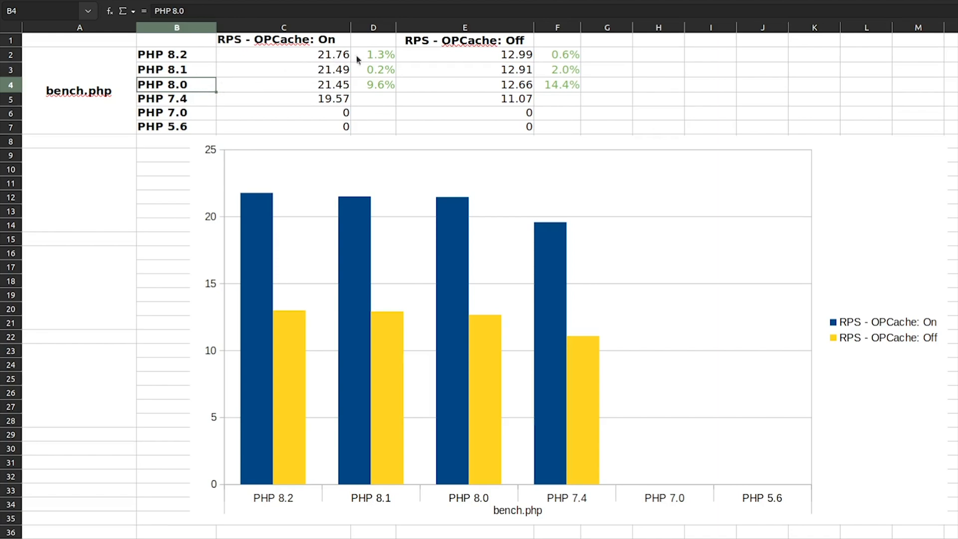
pyautogui.moveTo(377, 74)
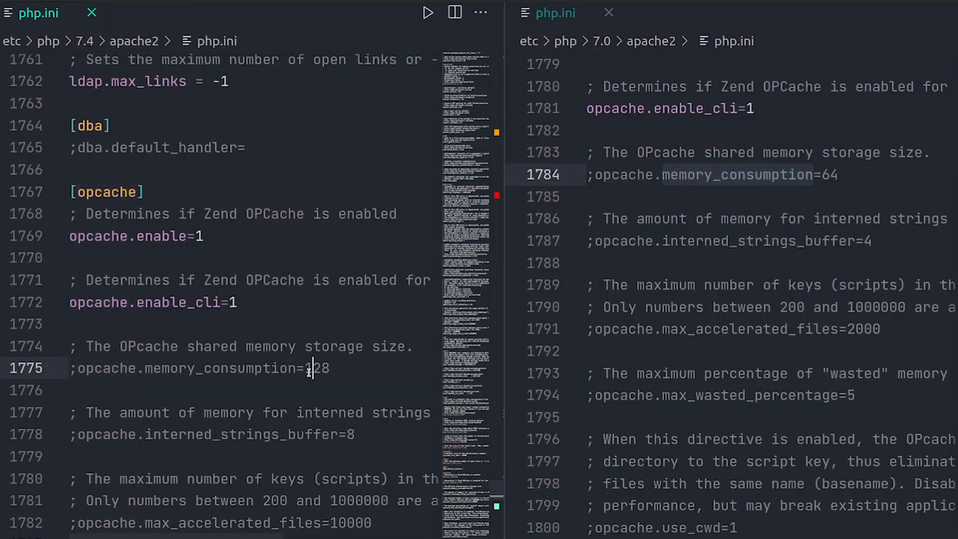
# Select the opcache.memory_consumption value in the split-view php.ini files.
pyautogui.doubleClick(317, 368)
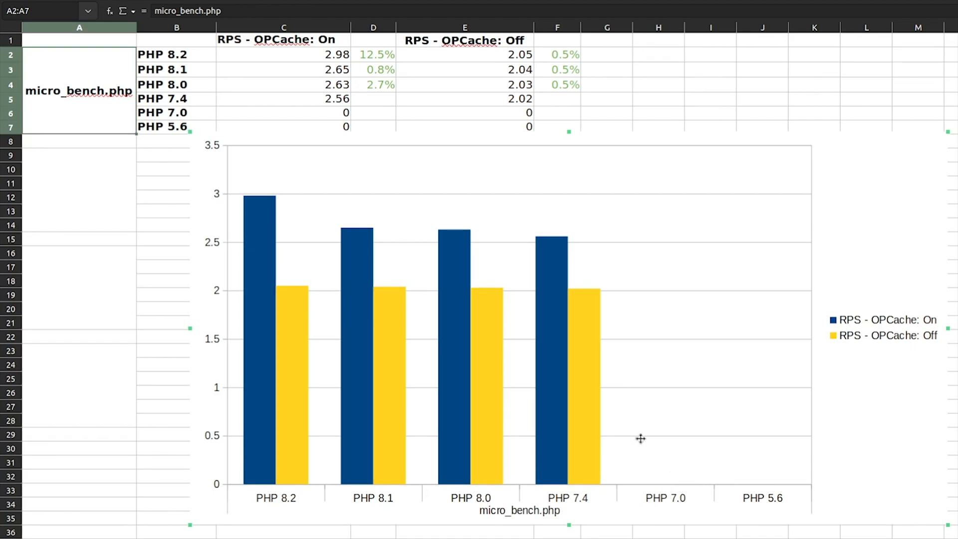
pyautogui.moveTo(300, 299)
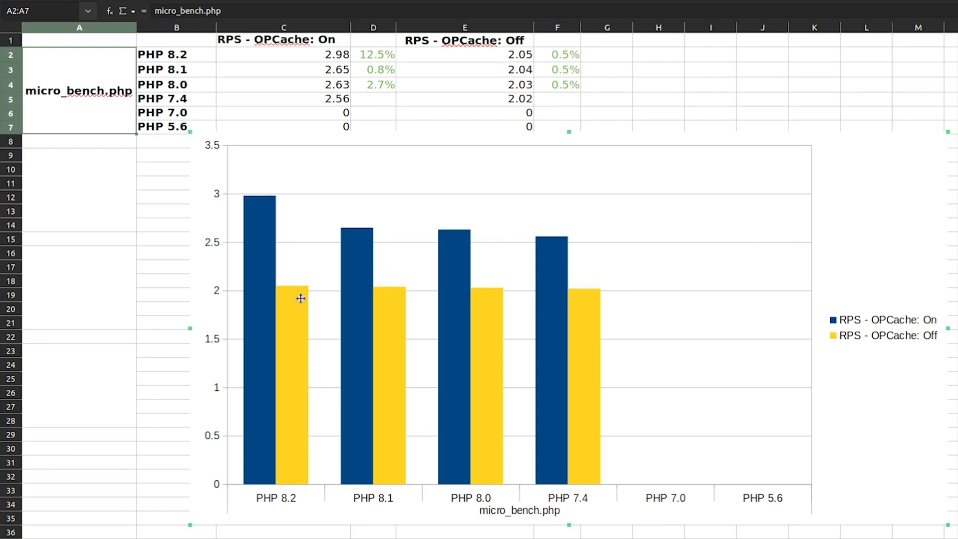
pyautogui.moveTo(270, 225)
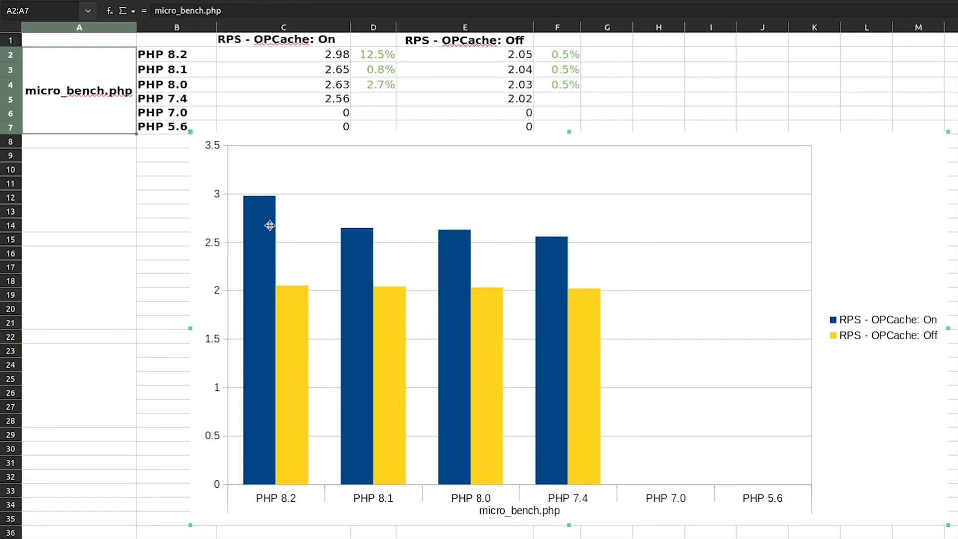
# Inspect PHP 8.2's percentage-change formula in D2 and select the PHP 8.1 row.
pyautogui.click(373, 55)
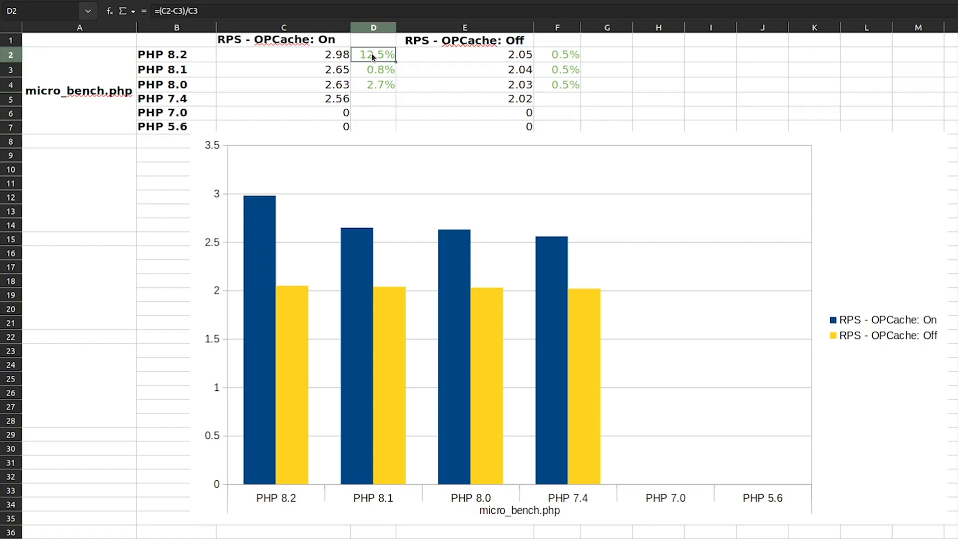
pyautogui.moveTo(285, 326)
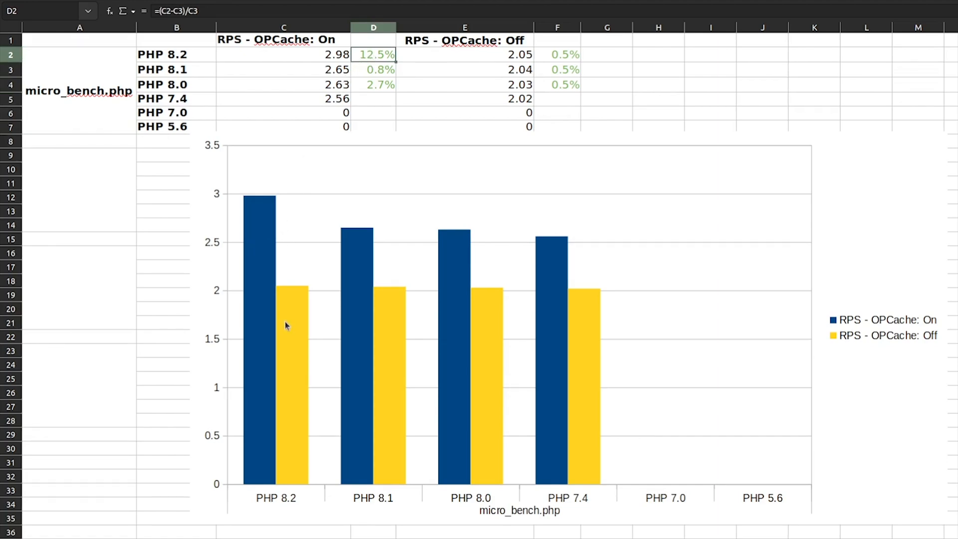
pyautogui.moveTo(292, 285)
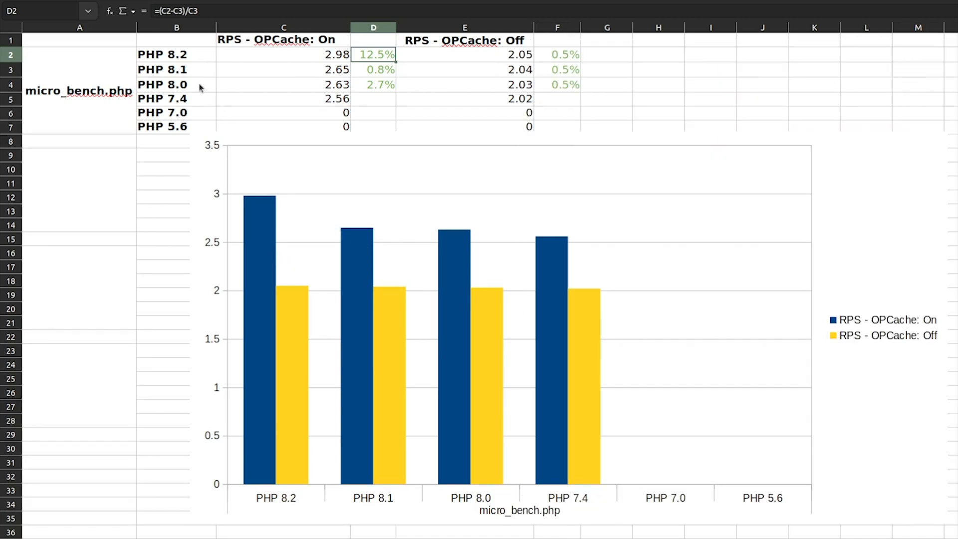
pyautogui.click(177, 69)
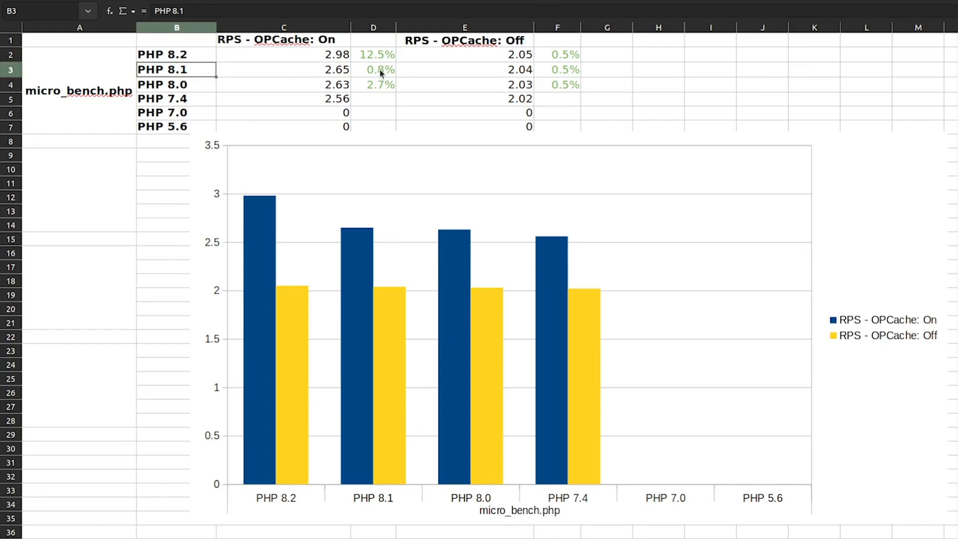
pyautogui.moveTo(570, 90)
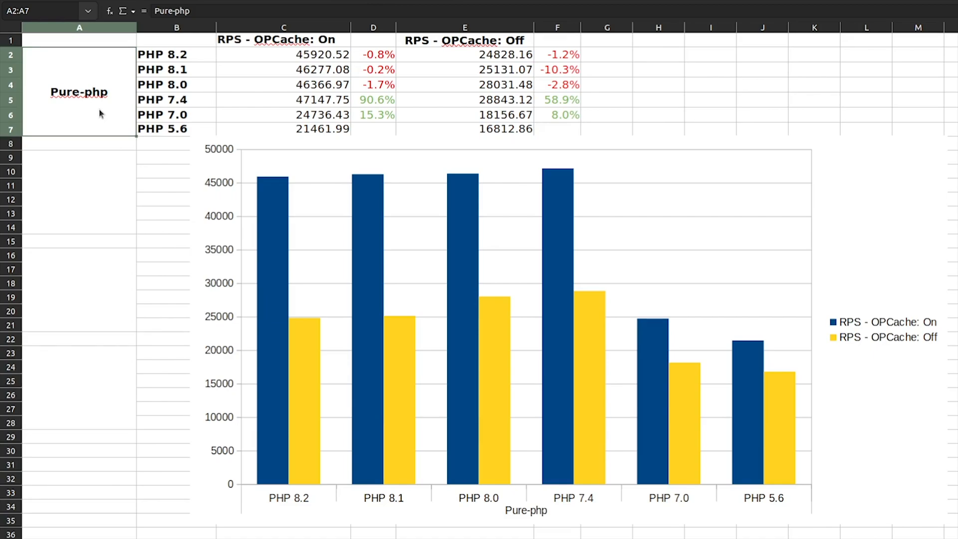
pyautogui.moveTo(680, 472)
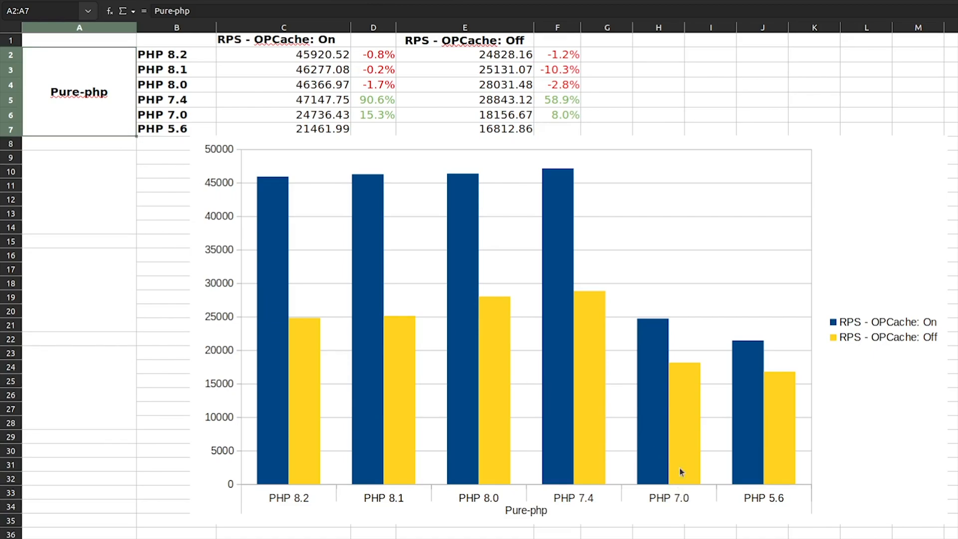
pyautogui.moveTo(763, 408)
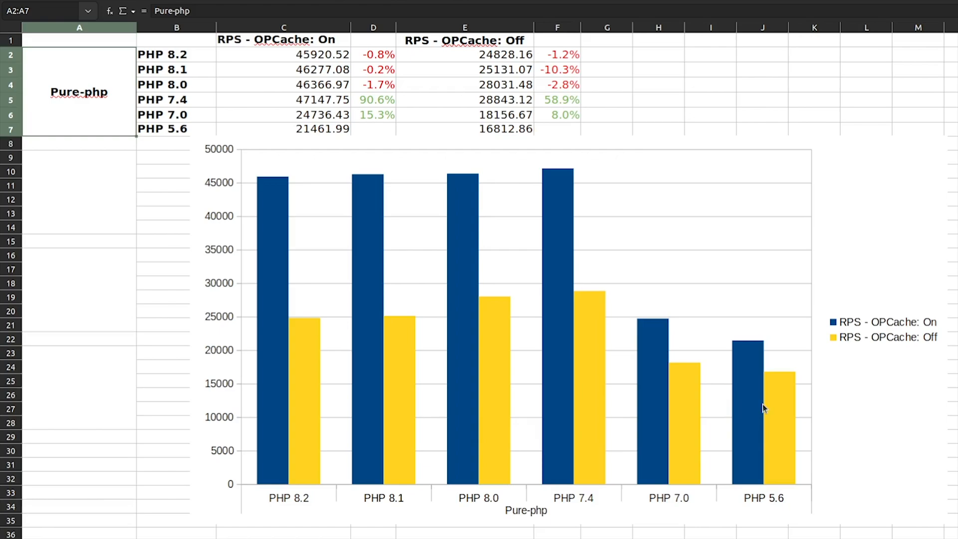
pyautogui.moveTo(742, 403)
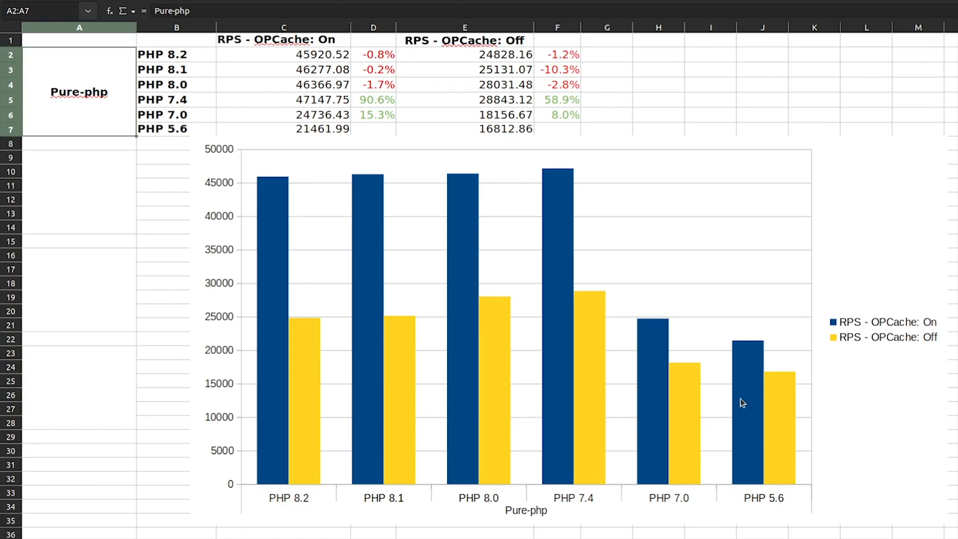
pyautogui.moveTo(580, 302)
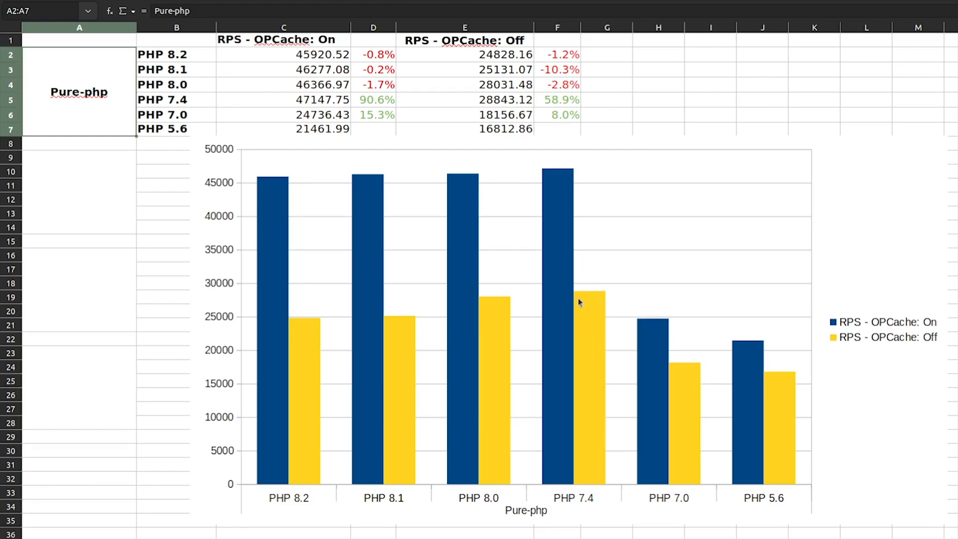
pyautogui.moveTo(552, 266)
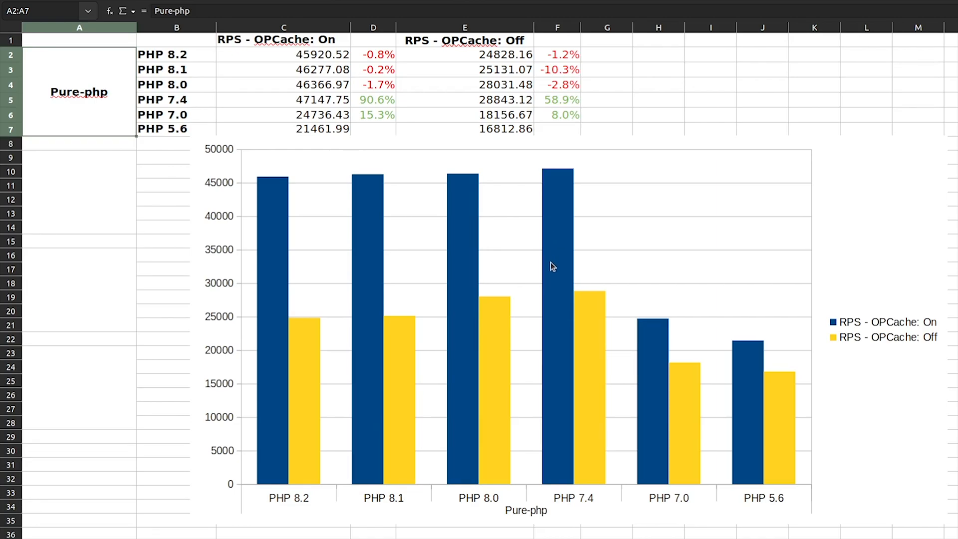
# Inspect PHP 7.4's percentage-change formula and select the PHP 7.4 row label.
pyautogui.click(373, 100)
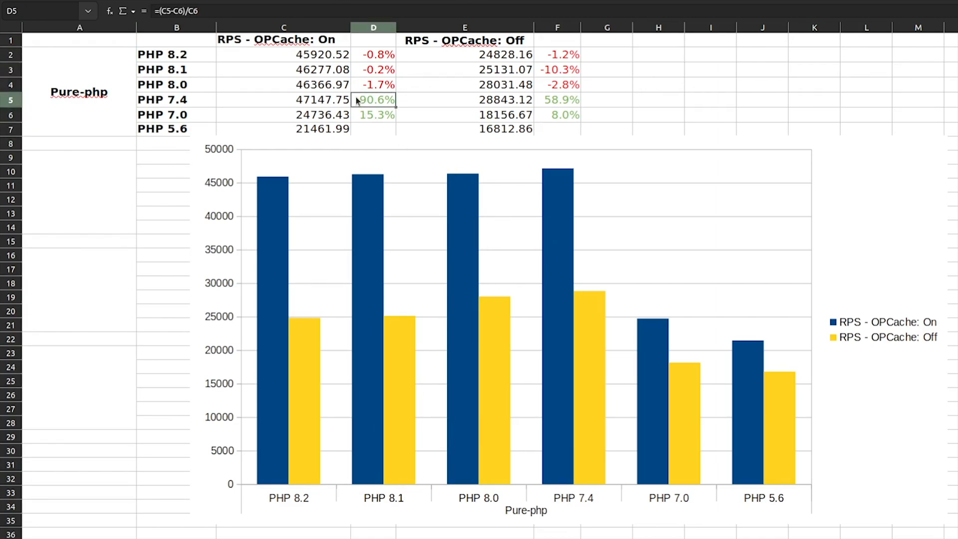
pyautogui.moveTo(495, 308)
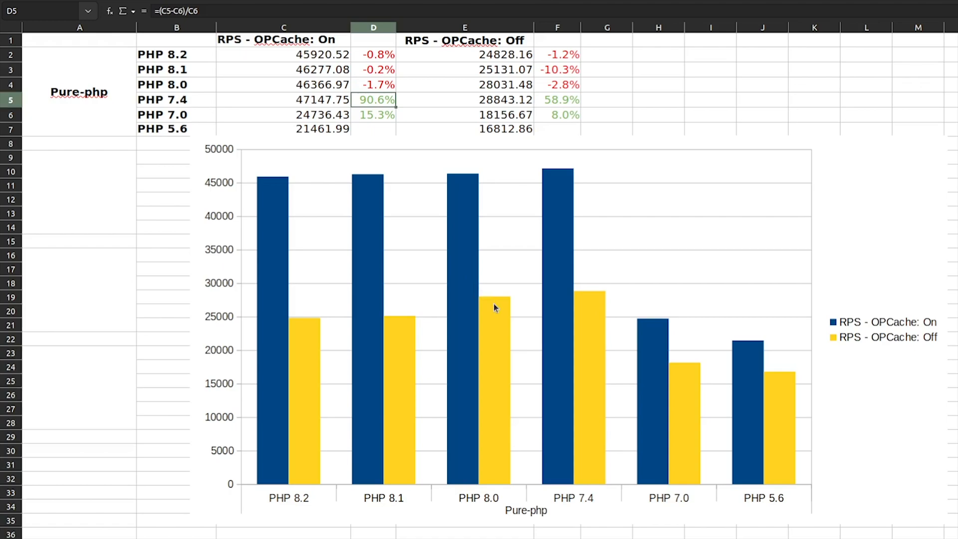
pyautogui.moveTo(411, 324)
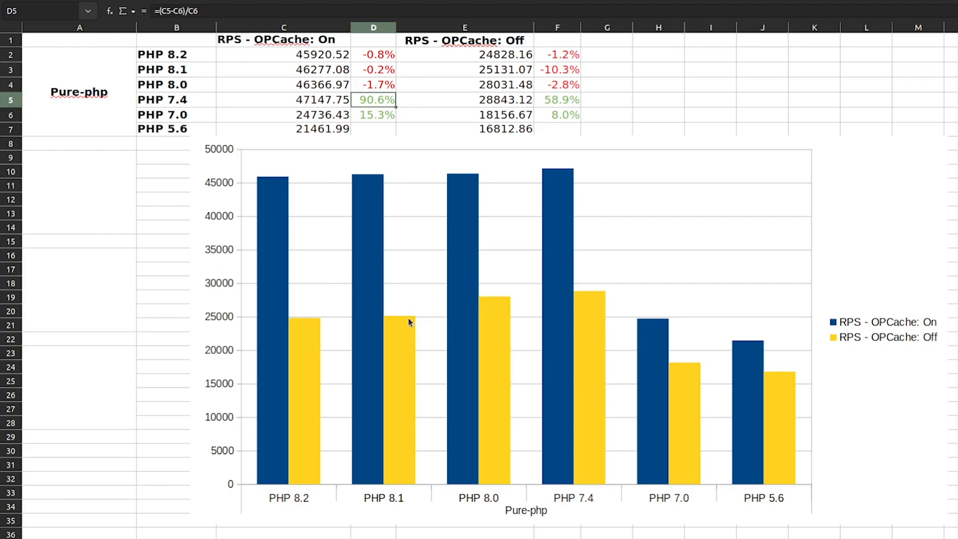
pyautogui.moveTo(334, 326)
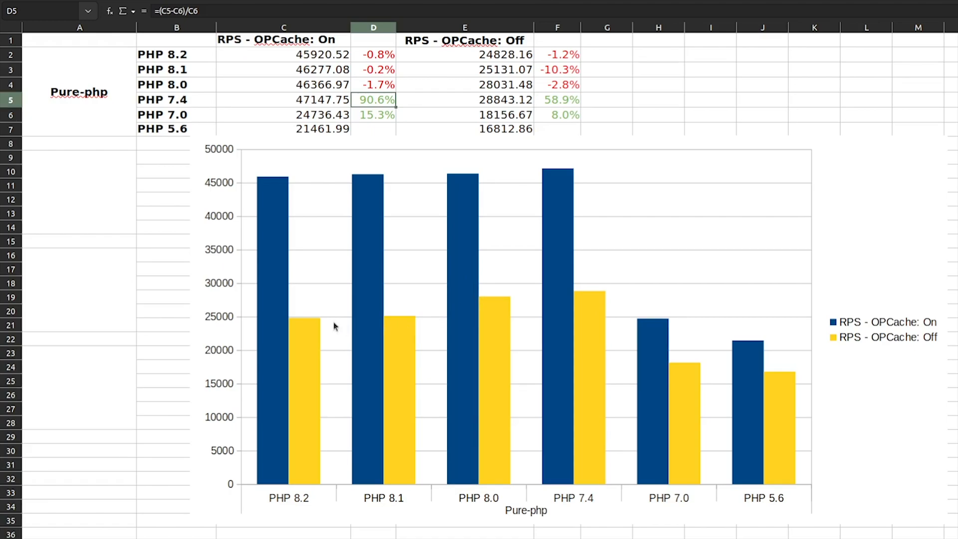
pyautogui.moveTo(339, 313)
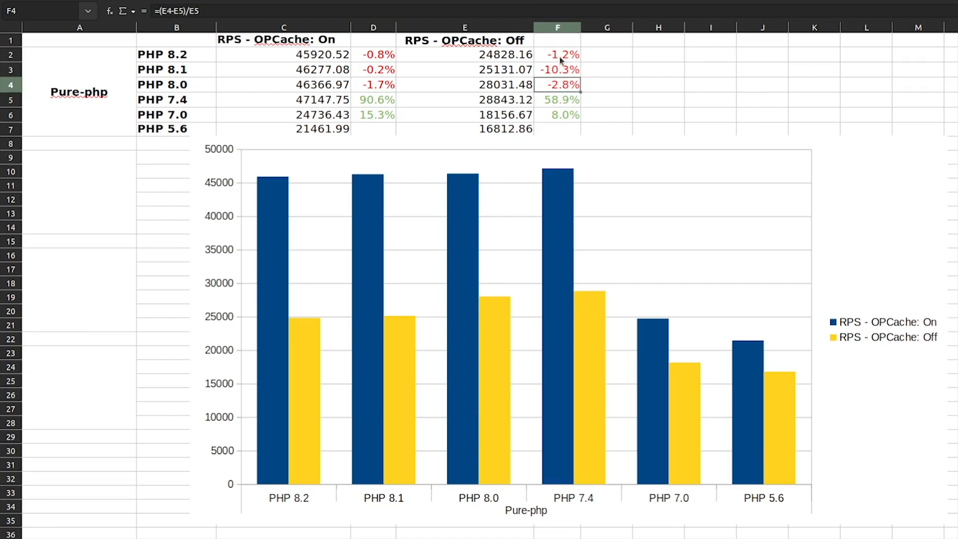
pyautogui.moveTo(338, 84)
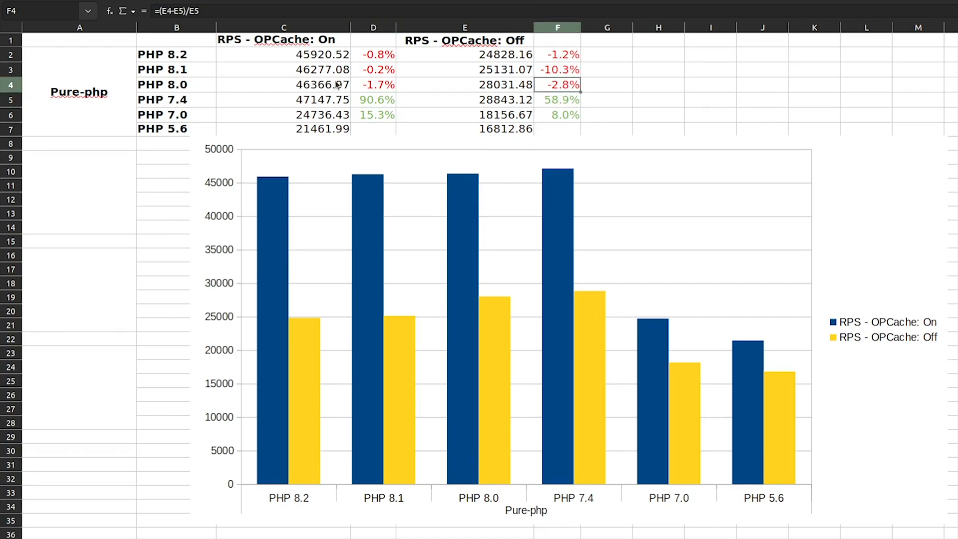
pyautogui.click(176, 100)
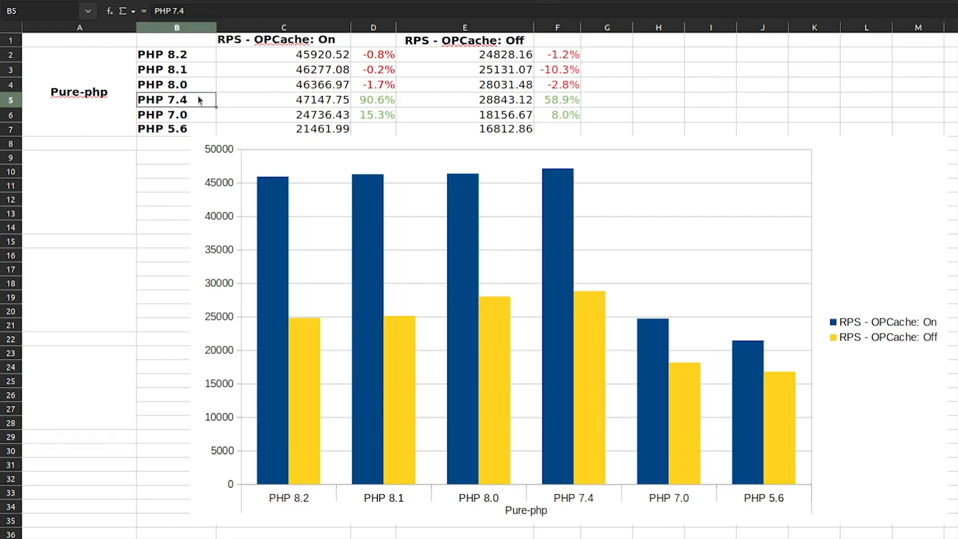
pyautogui.moveTo(197, 61)
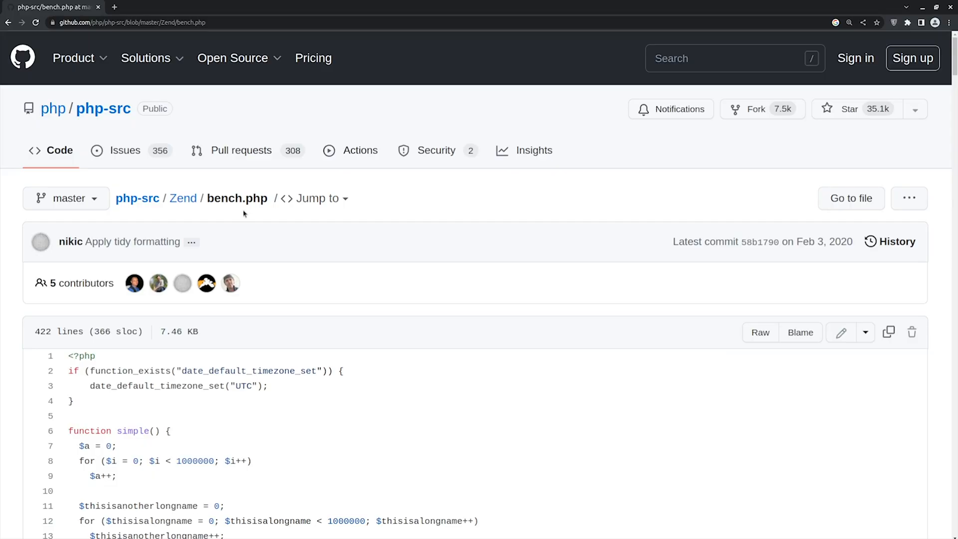
# Scroll bench.php to the test calls and select hash1 to locate its definition.
pyautogui.scroll(-3)
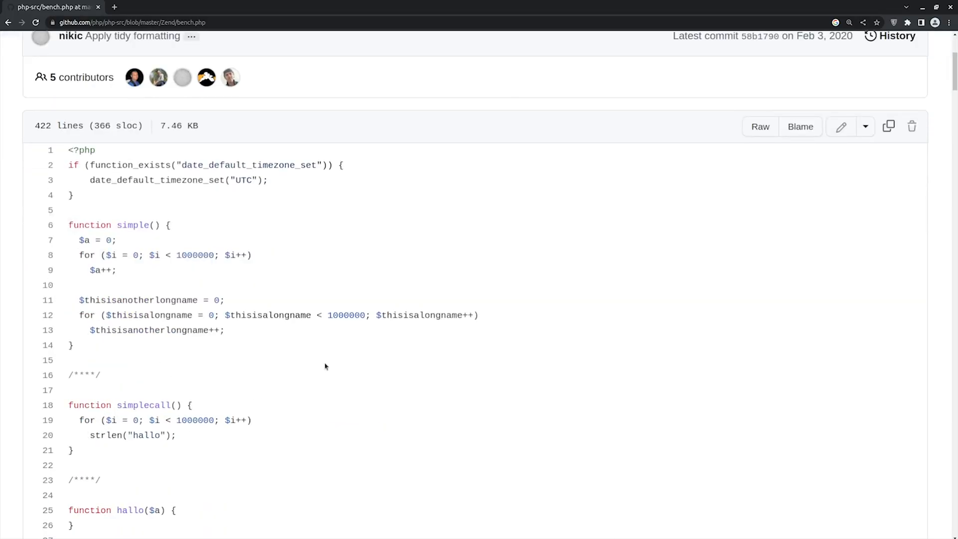
pyautogui.scroll(-3)
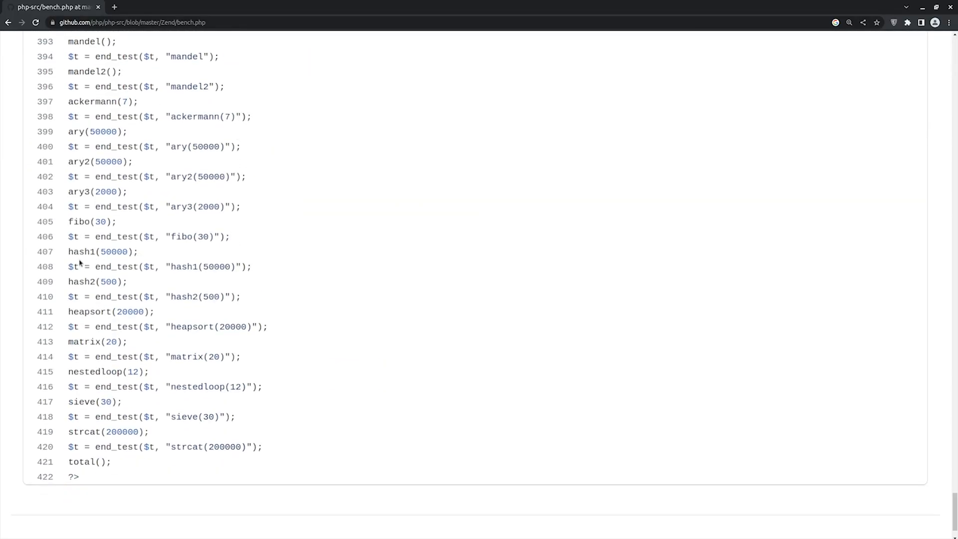
pyautogui.doubleClick(85, 251)
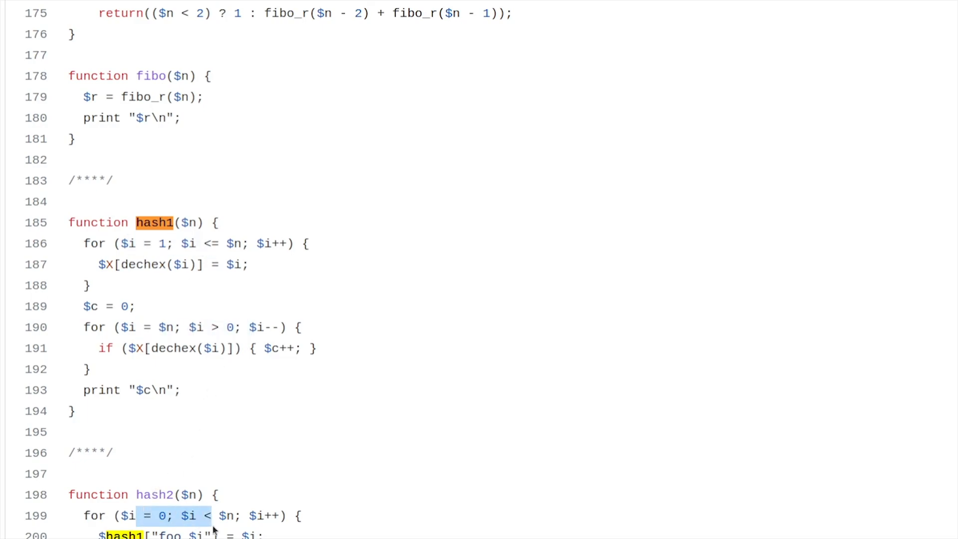
pyautogui.scroll(3)
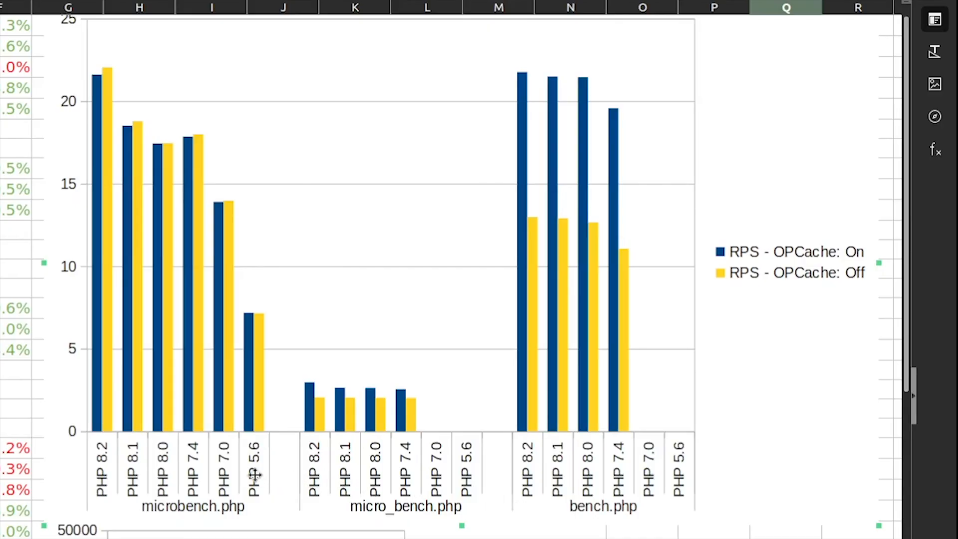
pyautogui.moveTo(96, 107)
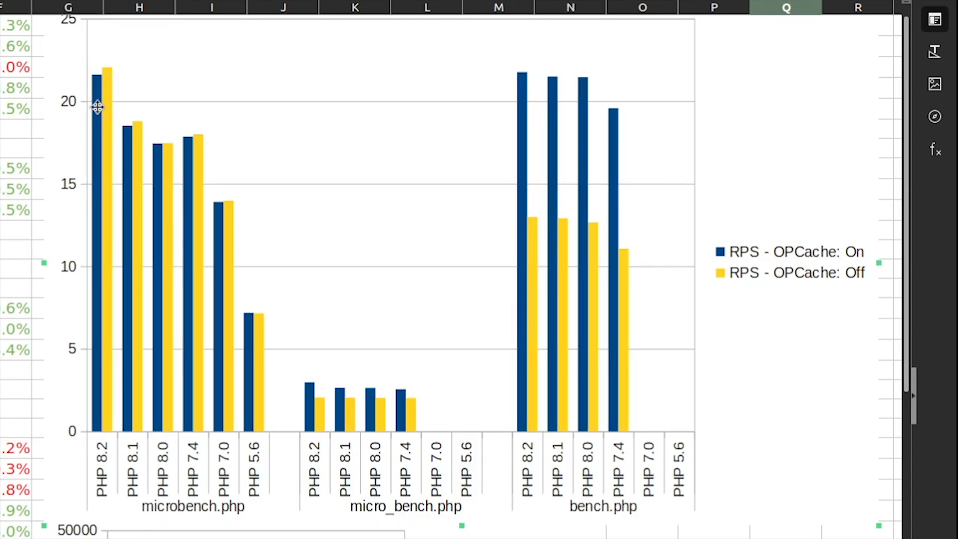
pyautogui.moveTo(199, 253)
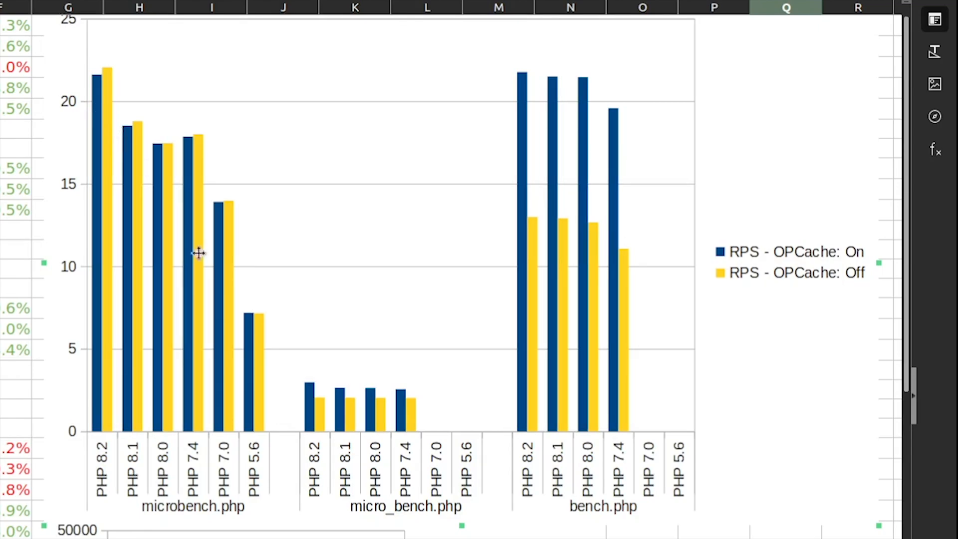
pyautogui.moveTo(229, 449)
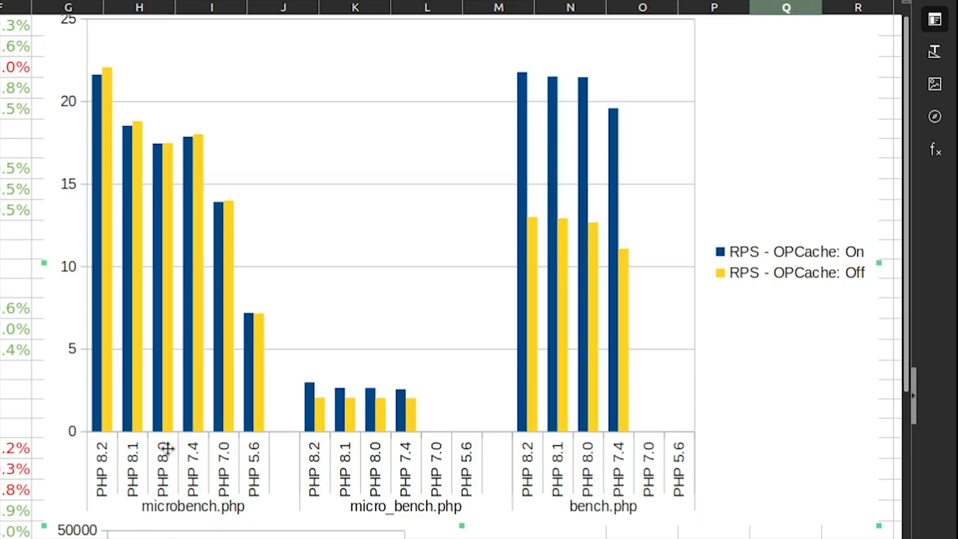
pyautogui.scroll(-3)
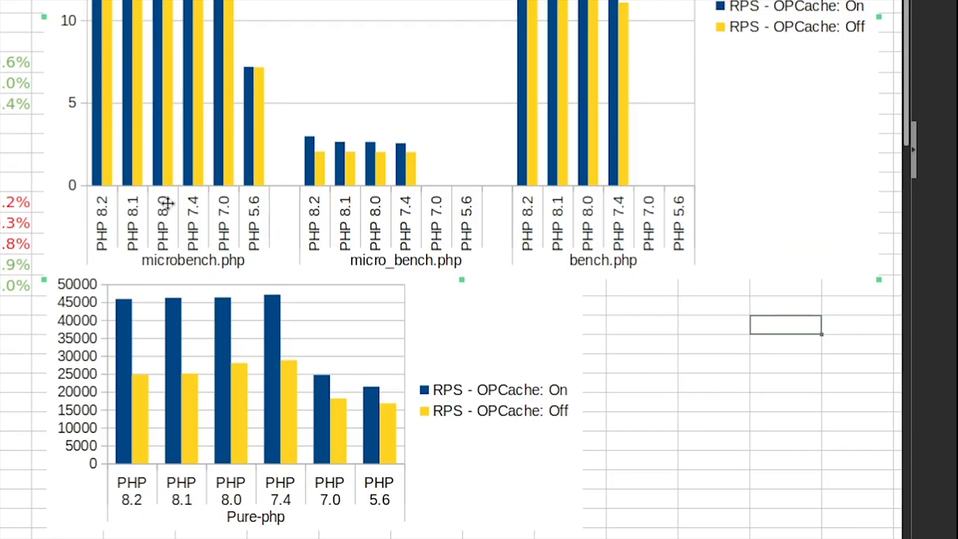
pyautogui.moveTo(135, 501)
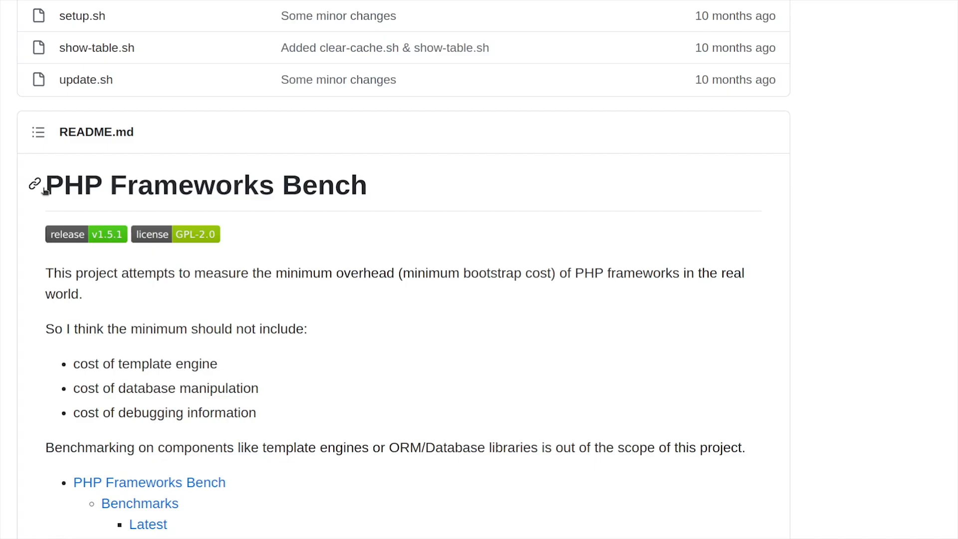
# Scroll the PHP Frameworks Bench README down to the Throughput and Memory charts.
pyautogui.scroll(-3)
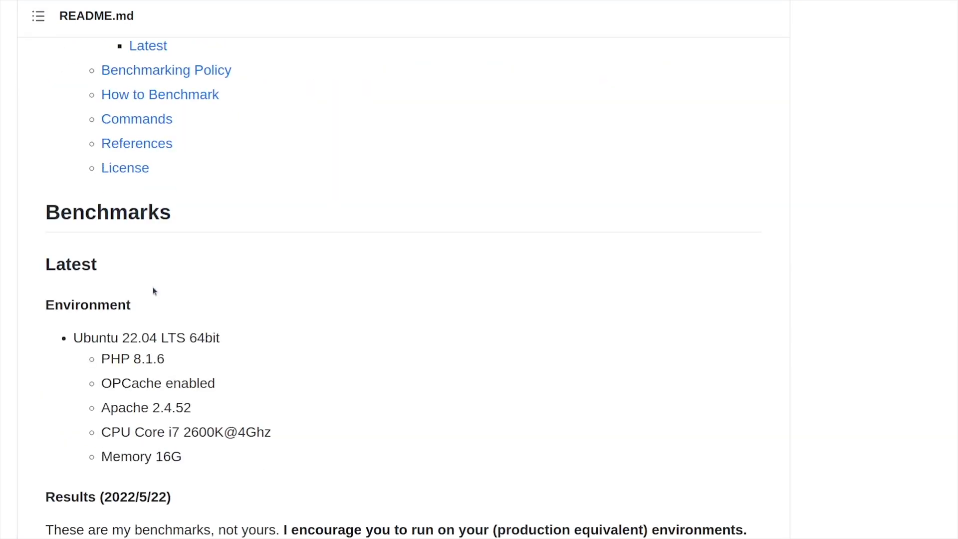
pyautogui.scroll(-3)
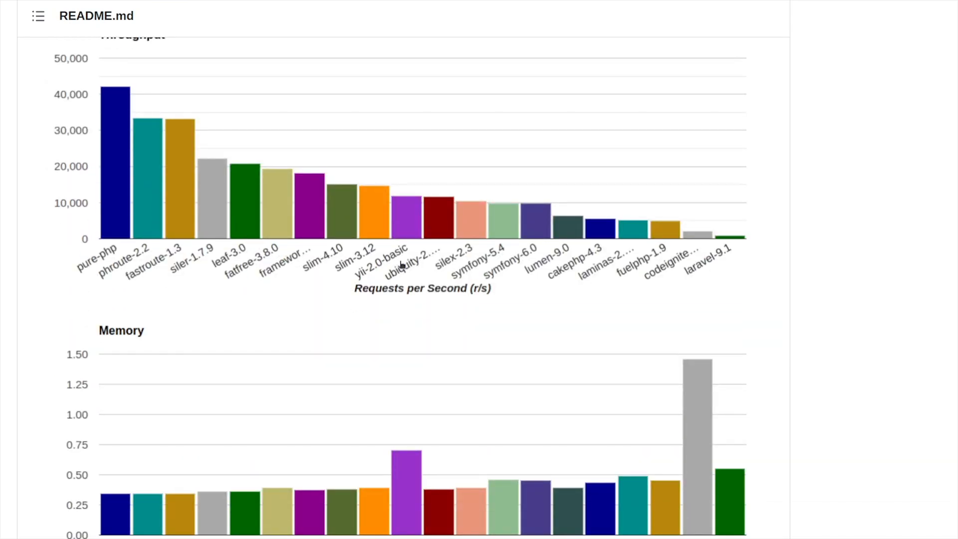
pyautogui.moveTo(607, 234)
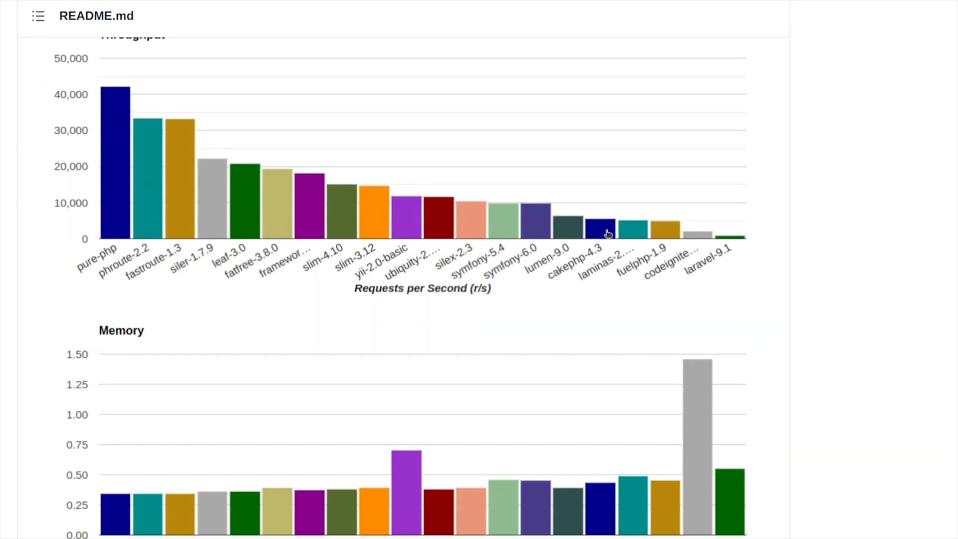
pyautogui.scroll(-3)
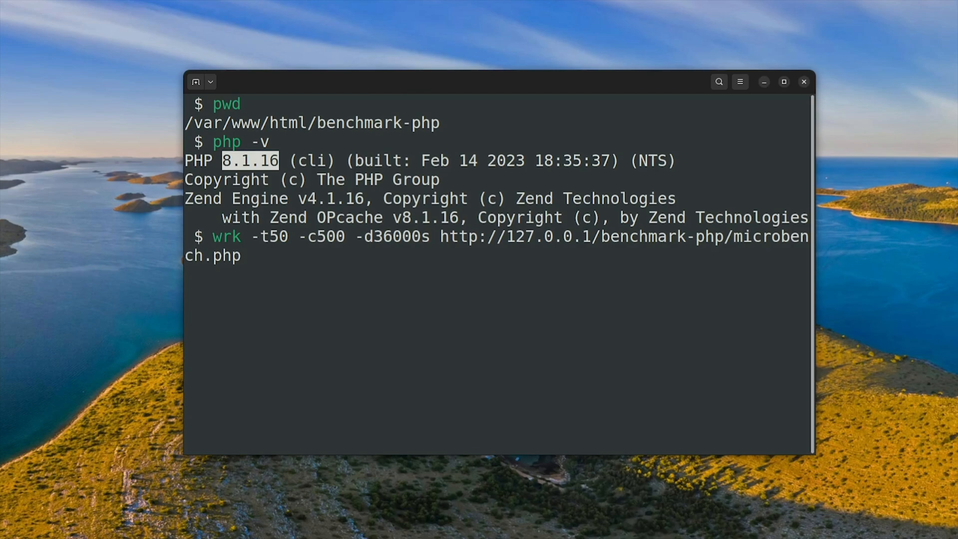
# Highlight the installed PHP 8.1.16 version and press Ctrl+C in the terminal.
pyautogui.doubleClick(400, 237)
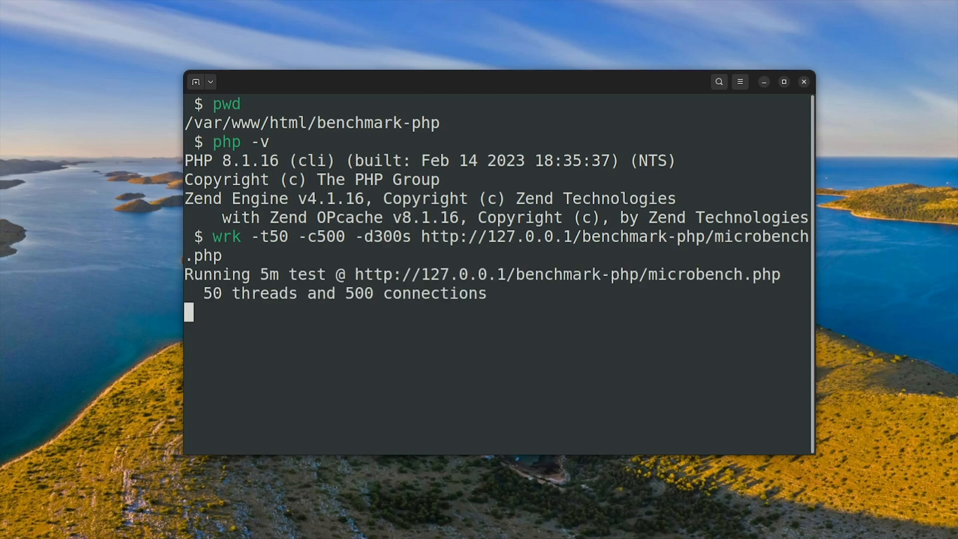
pyautogui.press('ctrl+c')
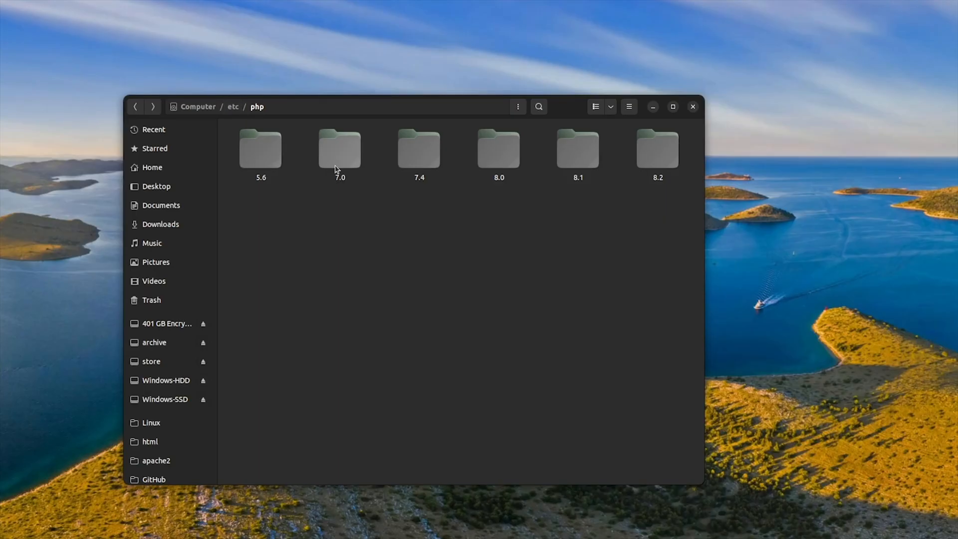
pyautogui.moveTo(618, 194)
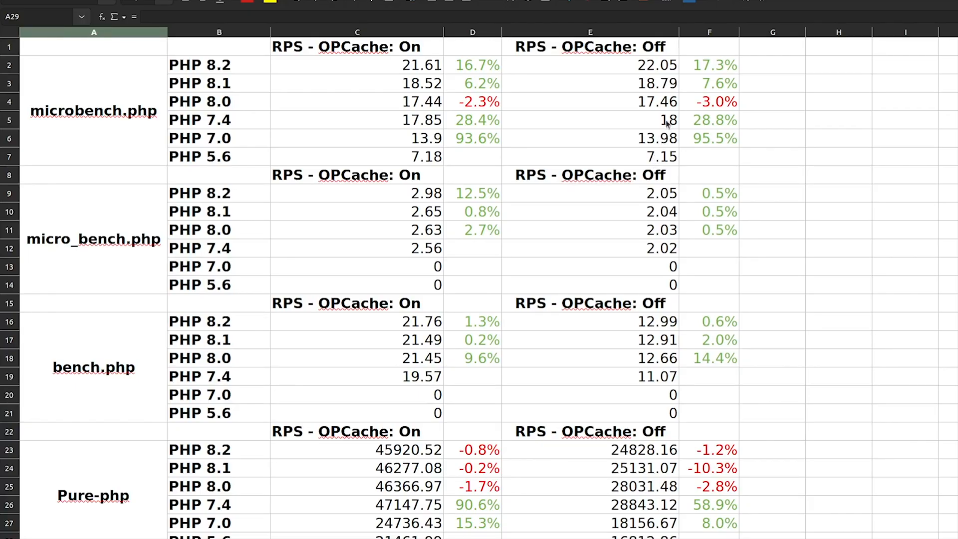
pyautogui.moveTo(672, 72)
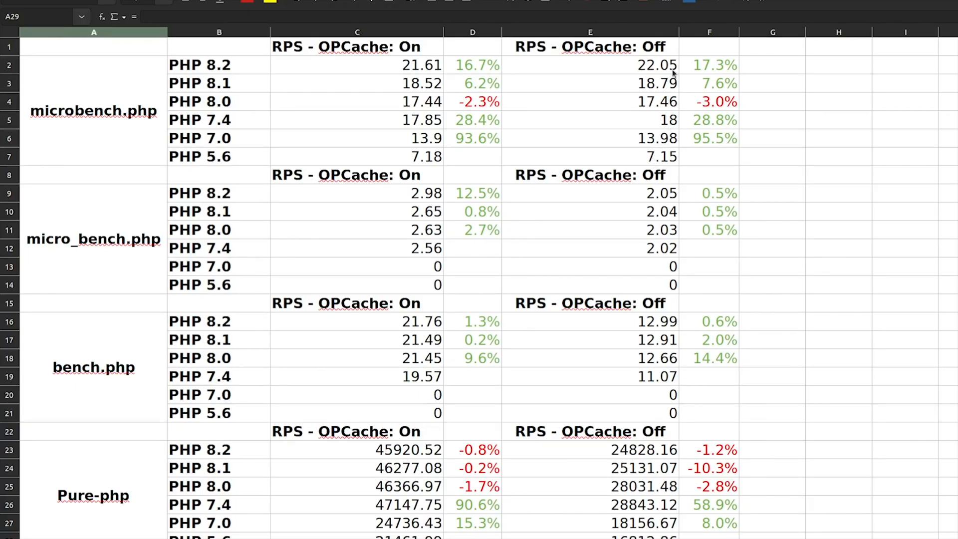
pyautogui.moveTo(699, 73)
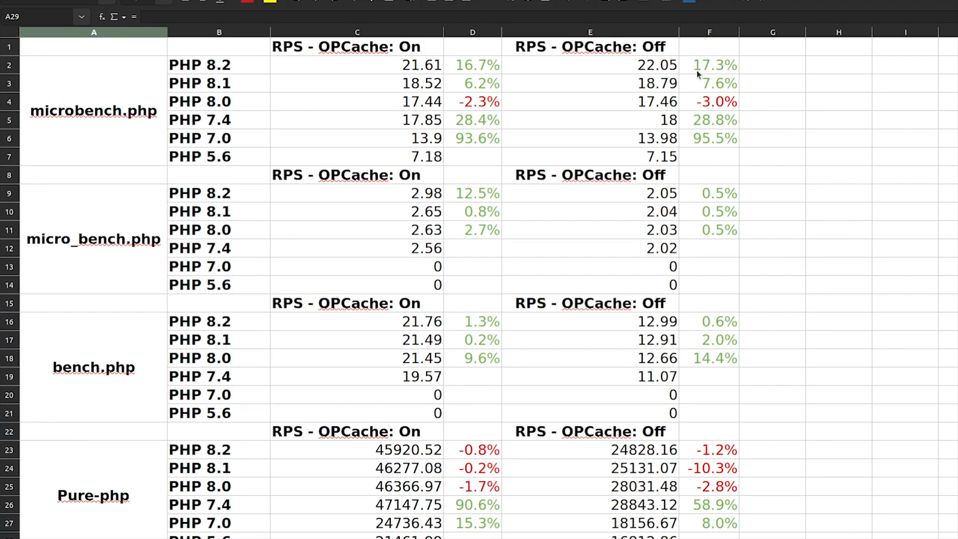
# Show the (C2-C3)/C3 formula in D2 behind PHP 8.2's 16.7% change.
pyautogui.click(471, 65)
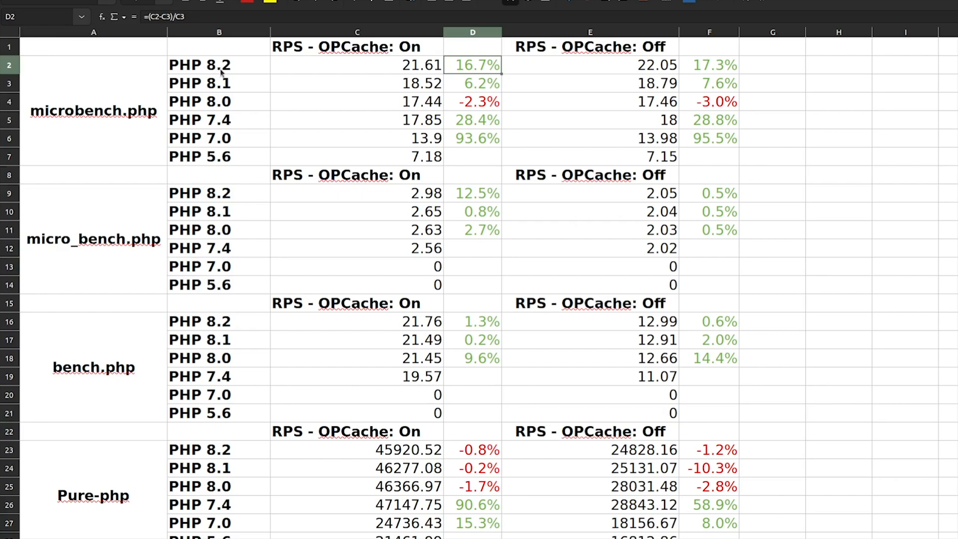
pyautogui.moveTo(209, 164)
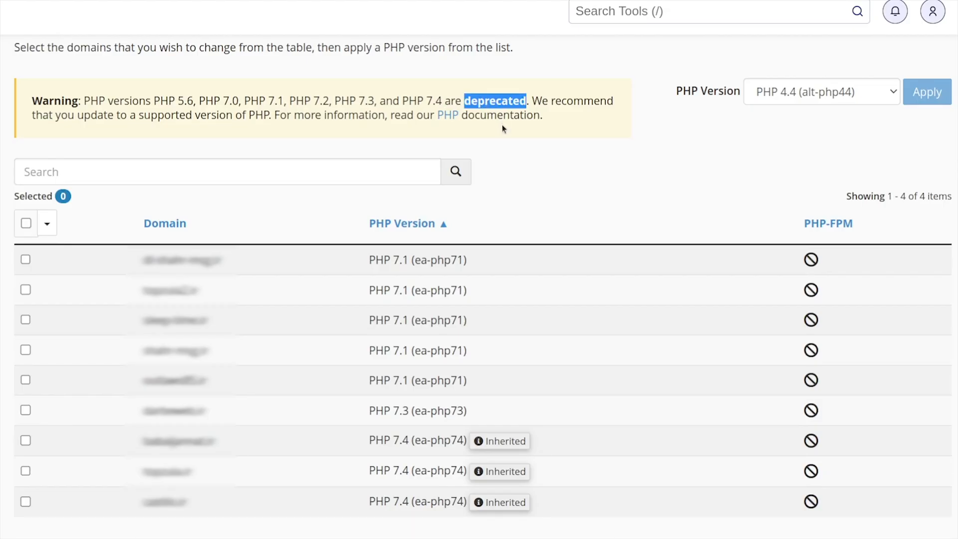
# Scroll the MultiPHP Manager domain table listing domains on PHP 7.1, 7.3 and 7.4.
pyautogui.scroll(-3)
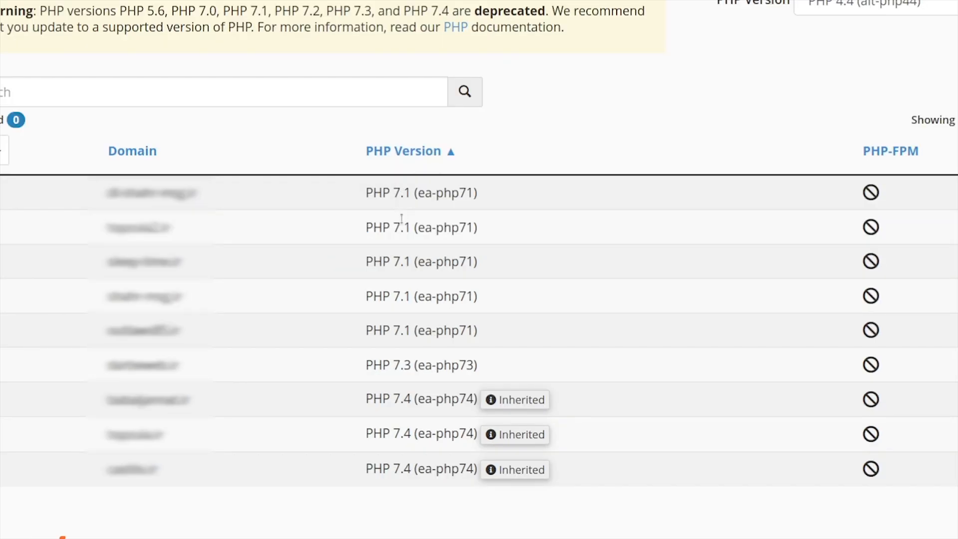
pyautogui.moveTo(400, 418)
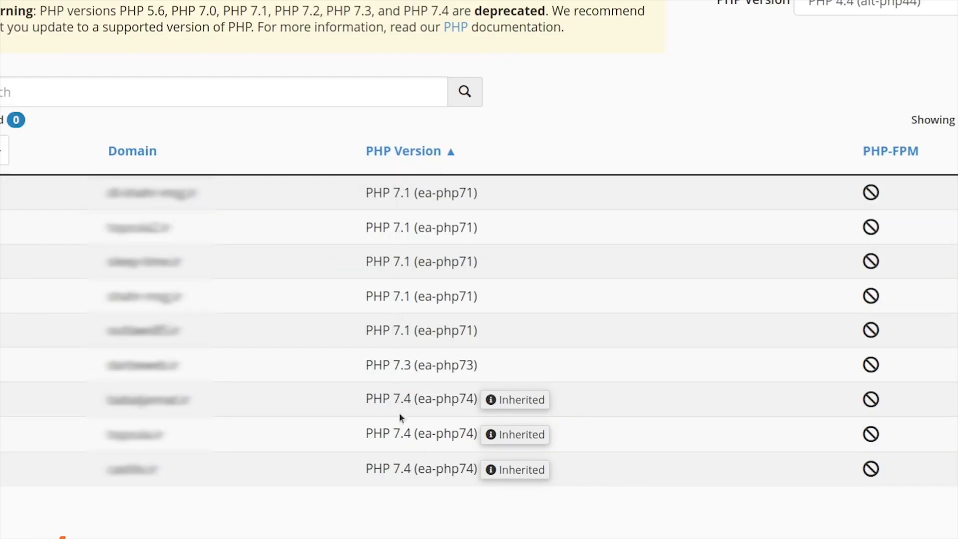